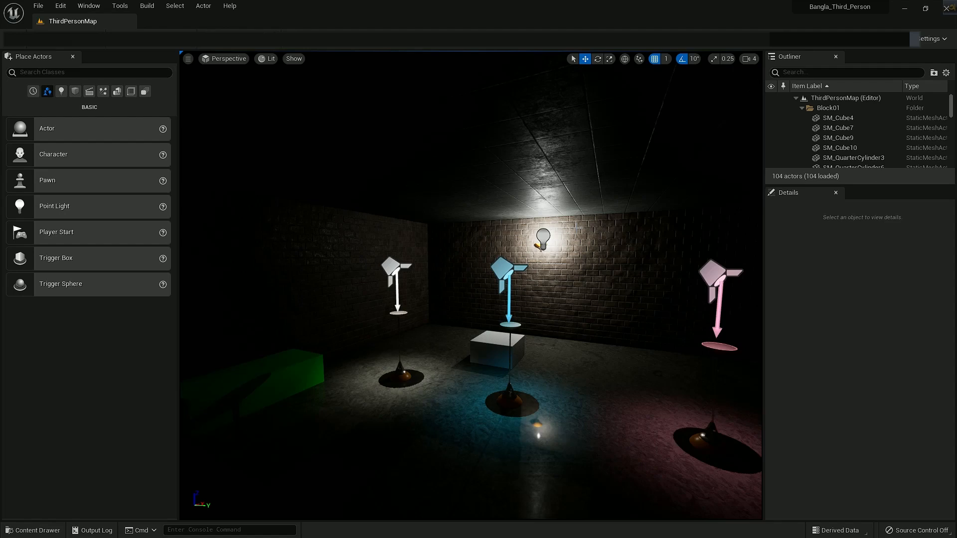
{"action": "mouse_move", "coordinate": [61, 92]}
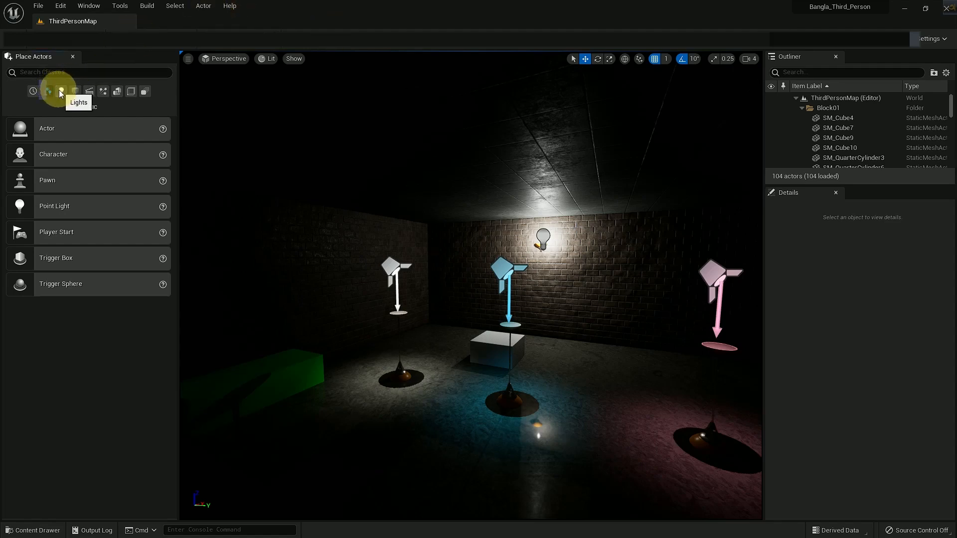
Bring up the HDRI Backdrop docs article and read down to its introduction video.
{"action": "left_click", "coordinate": [61, 92]}
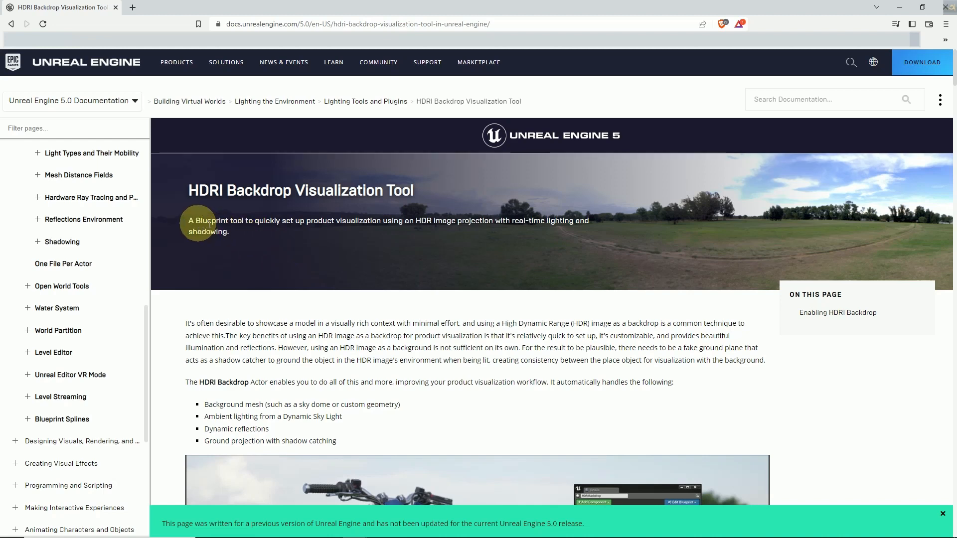
{"action": "mouse_move", "coordinate": [397, 230]}
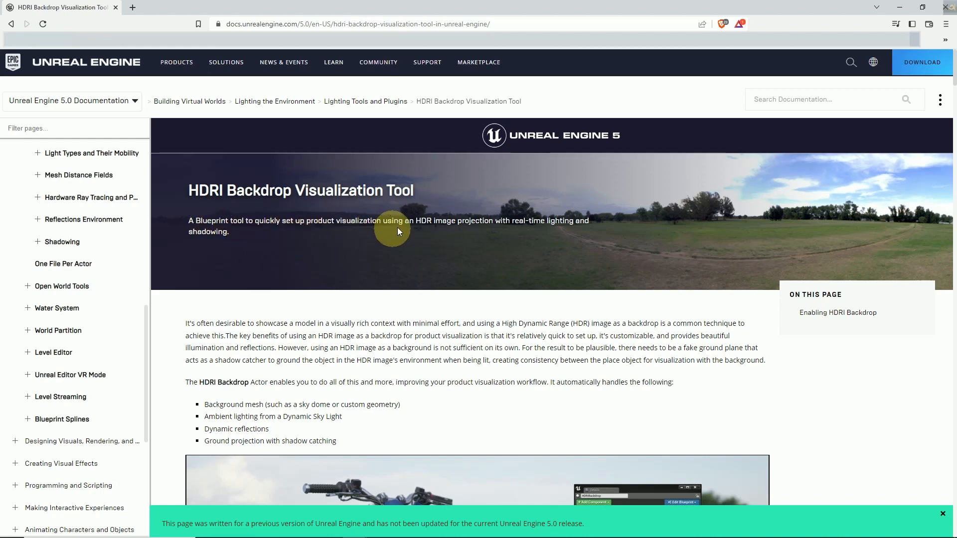
{"action": "mouse_move", "coordinate": [562, 240]}
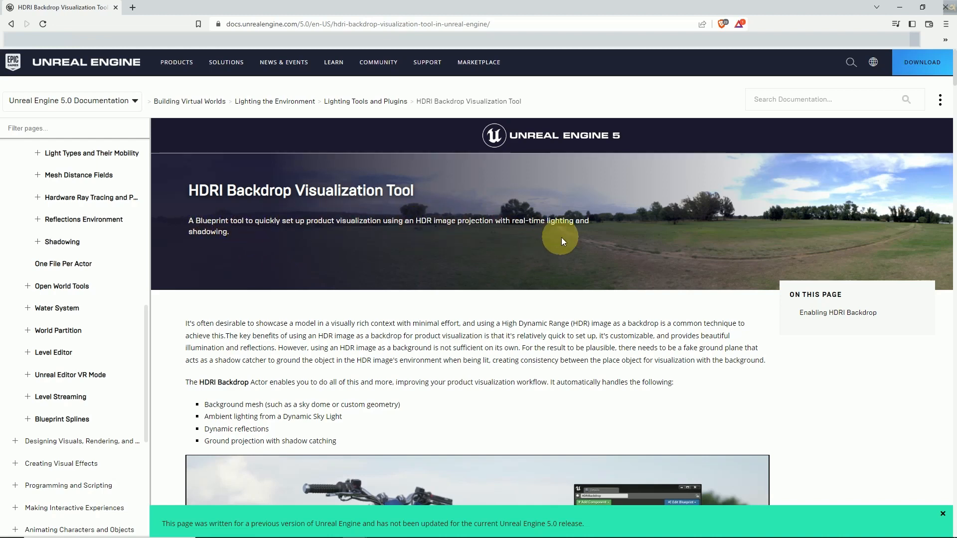
{"action": "mouse_move", "coordinate": [266, 319]}
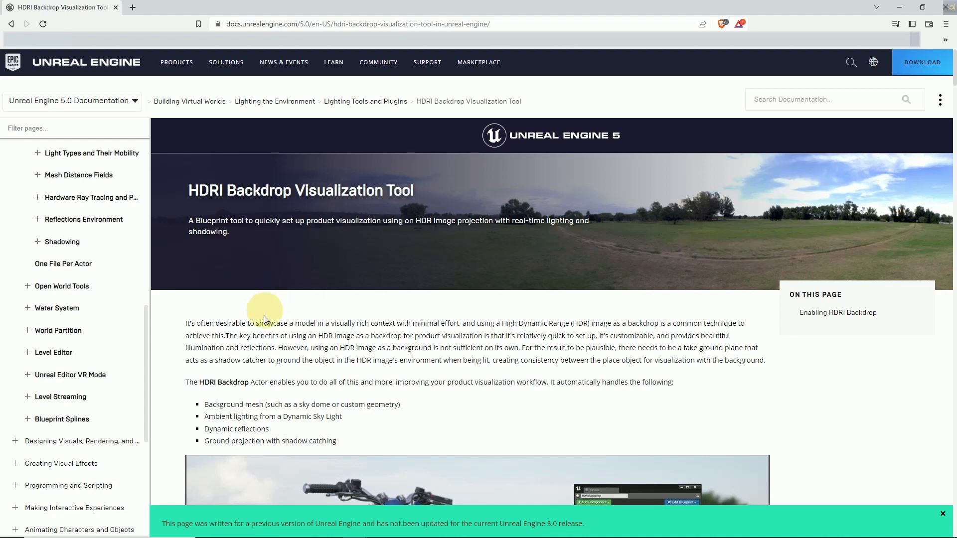
{"action": "mouse_move", "coordinate": [434, 331]}
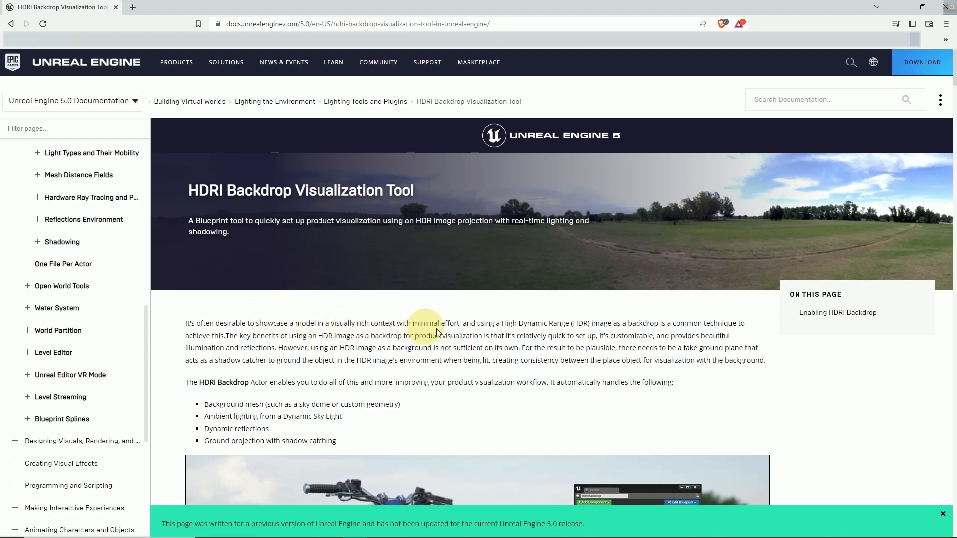
{"action": "mouse_move", "coordinate": [578, 326]}
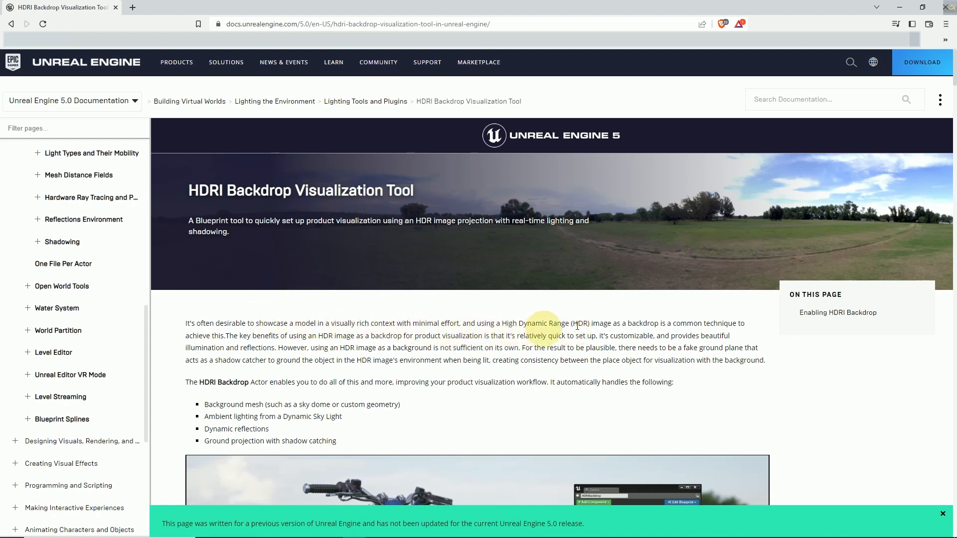
{"action": "mouse_move", "coordinate": [250, 333]}
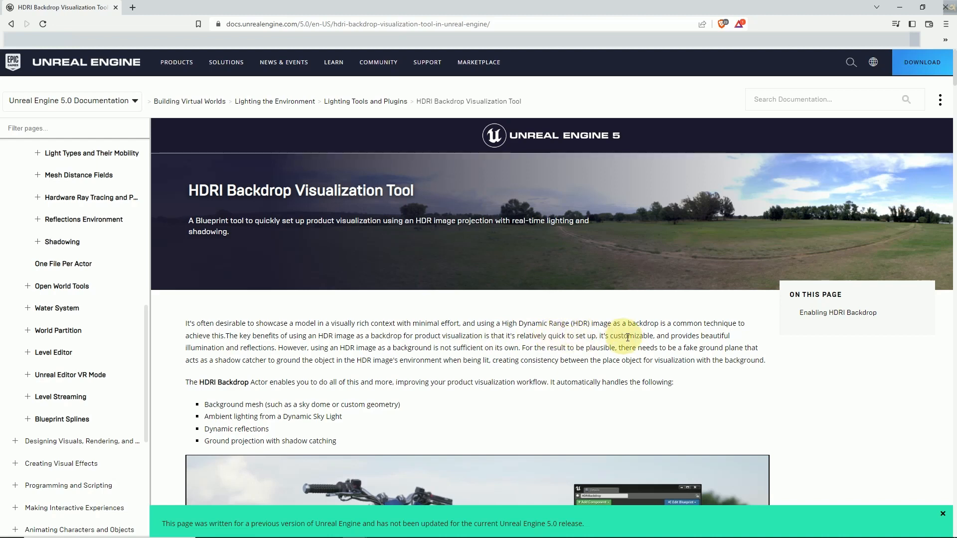
{"action": "scroll", "scroll_direction": "down", "scroll_amount": 3}
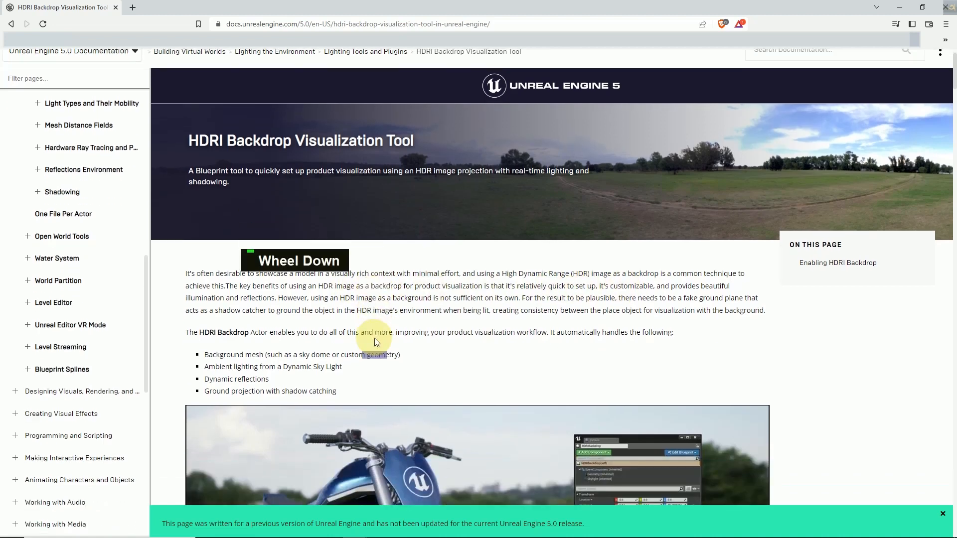
{"action": "scroll", "scroll_direction": "up", "scroll_amount": 3}
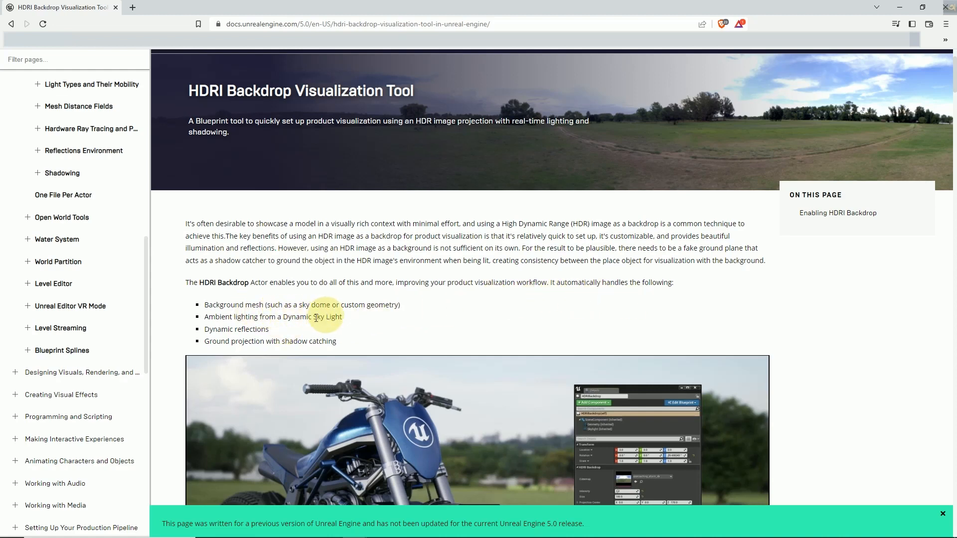
{"action": "scroll", "scroll_direction": "down", "scroll_amount": 3}
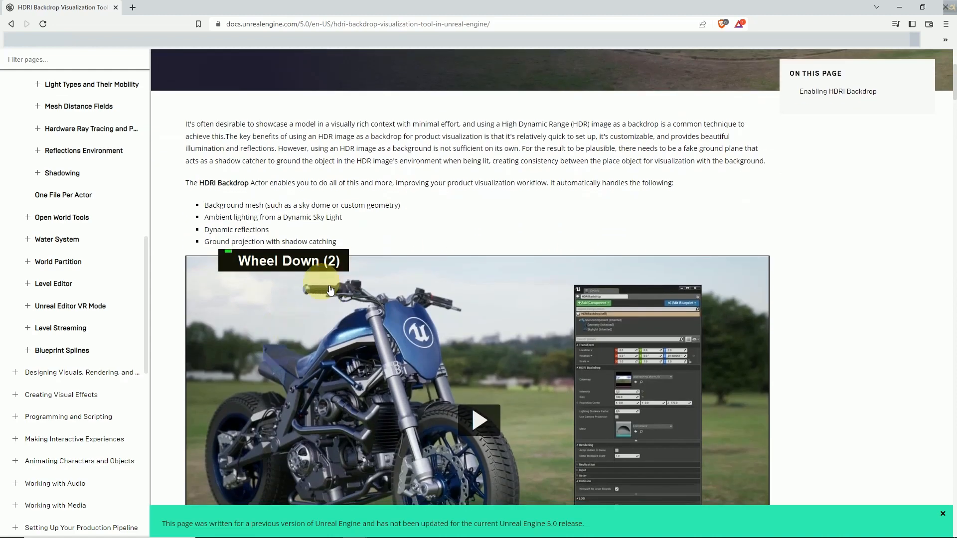
{"action": "scroll", "scroll_direction": "down", "scroll_amount": 3}
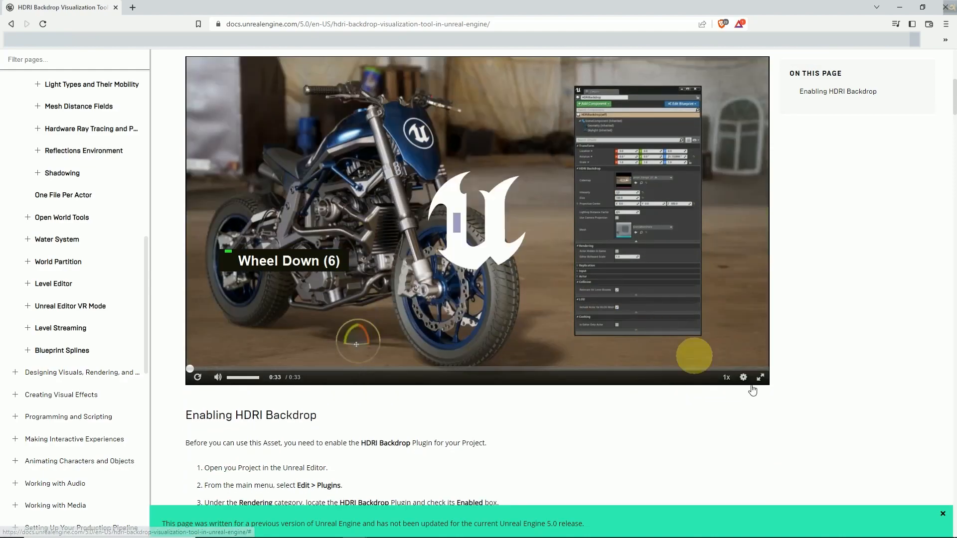
Replay the motorcycle demo video full screen and return to the plugin-enabling steps.
{"action": "left_click", "coordinate": [759, 377]}
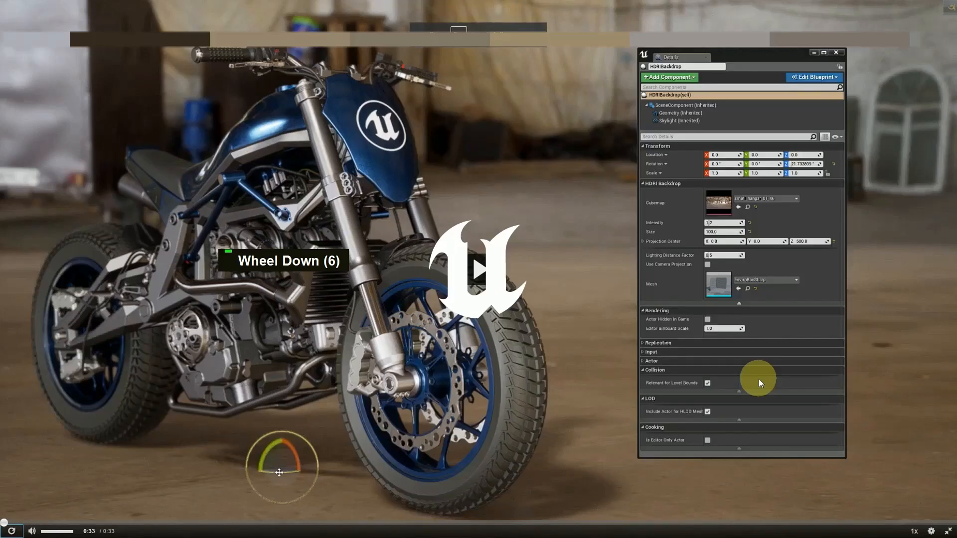
{"action": "scroll", "scroll_direction": "down", "scroll_amount": 3}
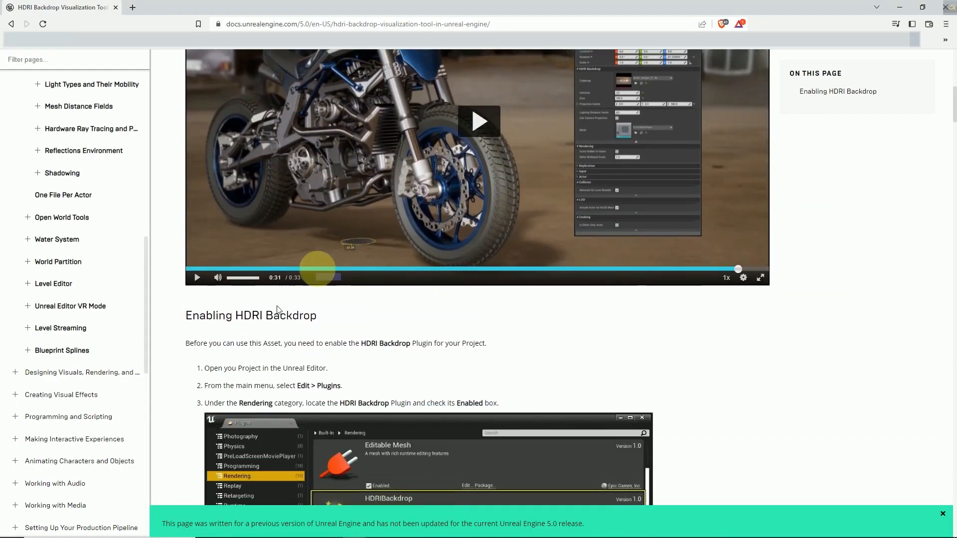
Read through HDR Image Setup into Backdrop Mesh Setup and enlarge the View Options screenshot.
{"action": "scroll", "scroll_direction": "down", "scroll_amount": 3}
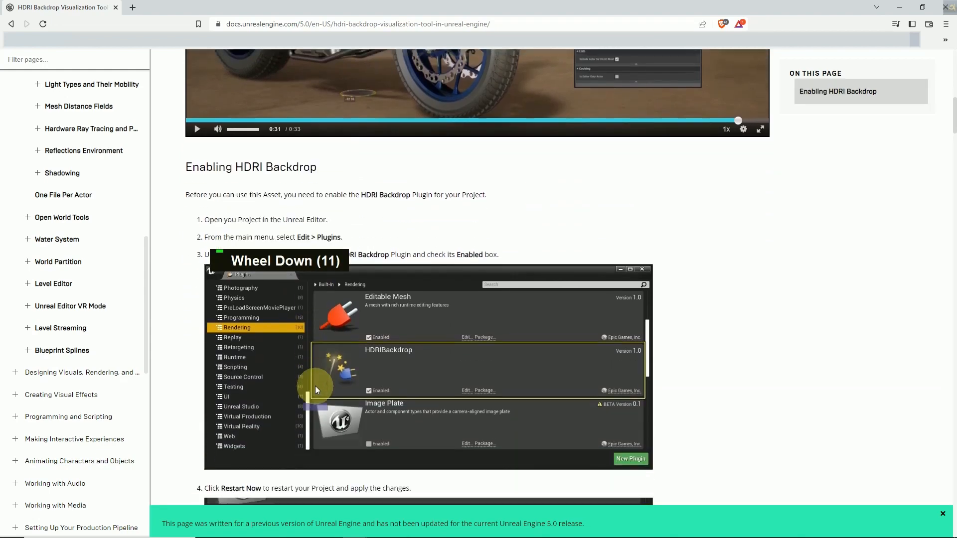
{"action": "scroll", "scroll_direction": "down", "scroll_amount": 3}
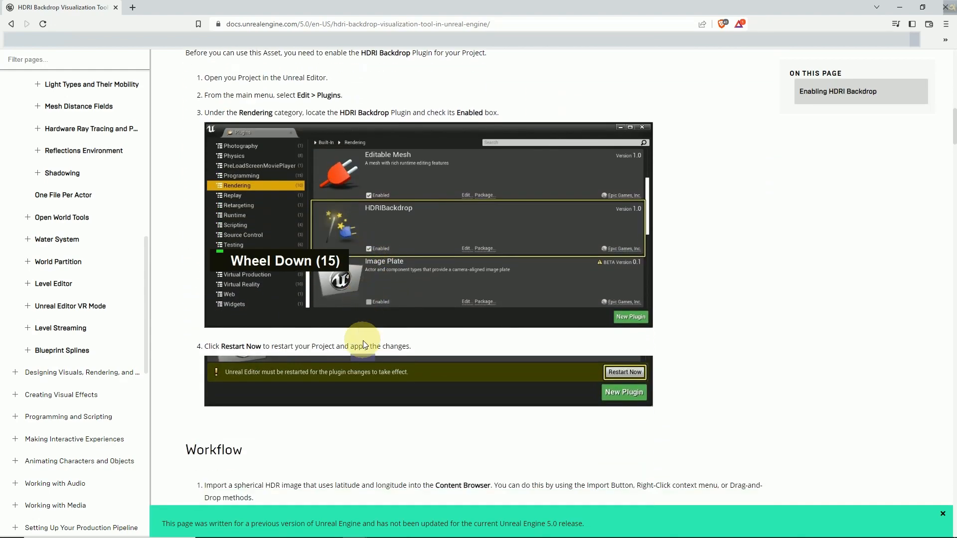
{"action": "scroll", "scroll_direction": "down", "scroll_amount": 3}
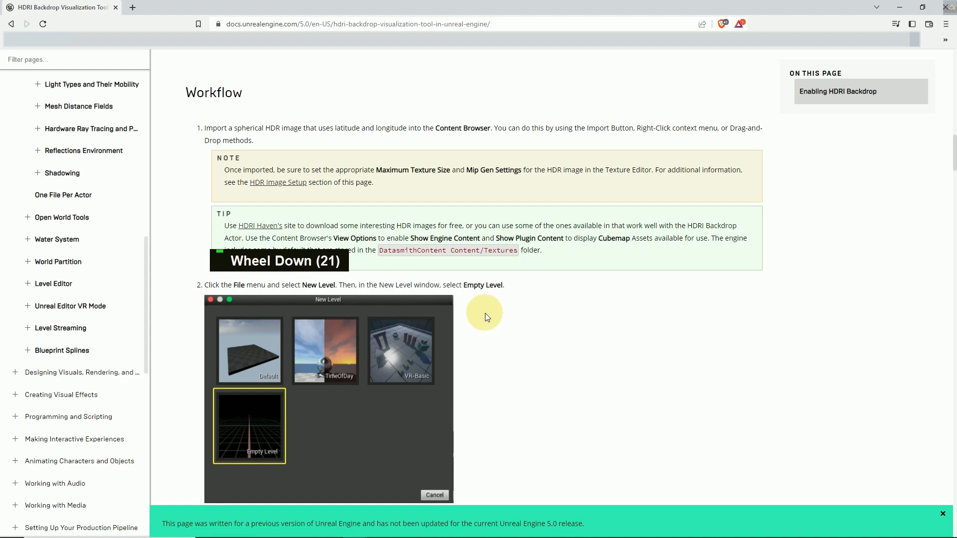
{"action": "scroll", "scroll_direction": "down", "scroll_amount": 3}
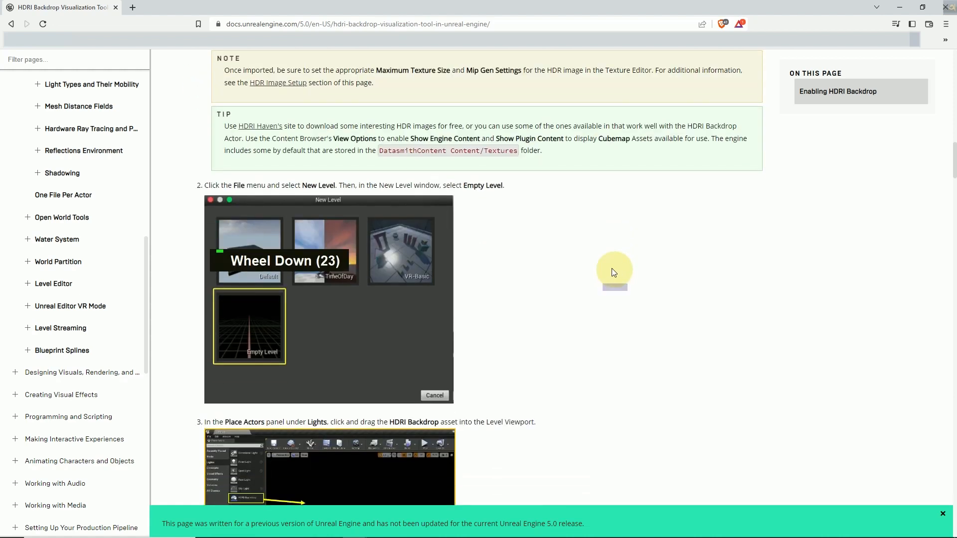
{"action": "scroll", "scroll_direction": "down", "scroll_amount": 3}
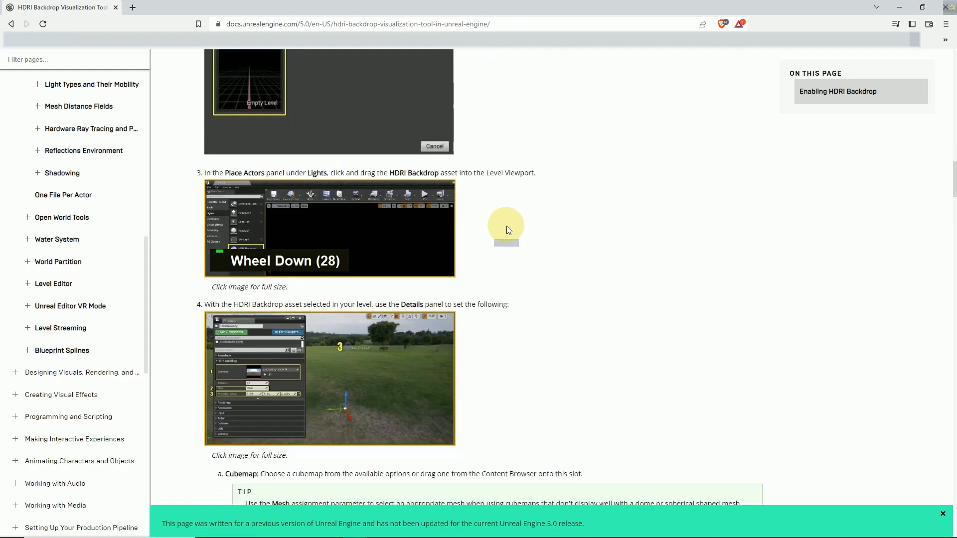
{"action": "scroll", "scroll_direction": "down", "scroll_amount": 3}
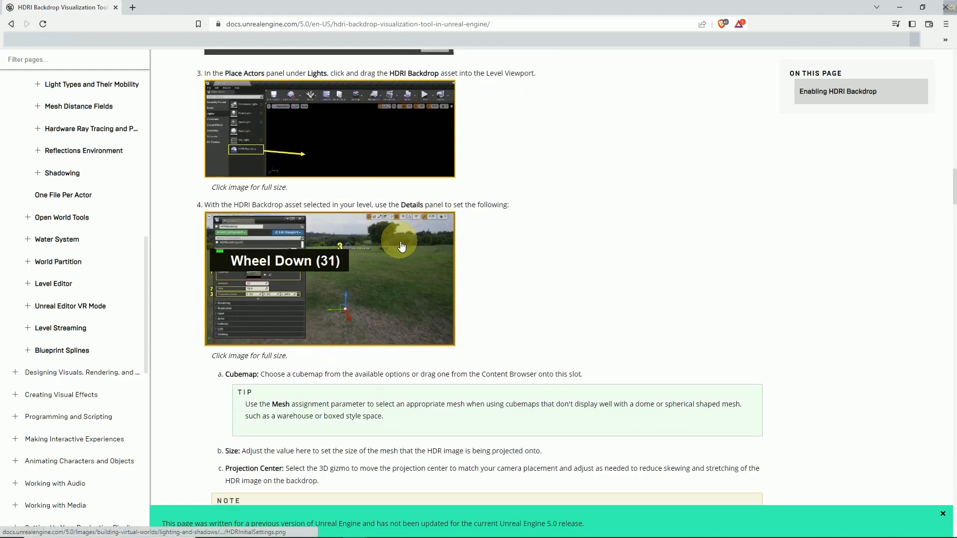
{"action": "scroll", "scroll_direction": "down", "scroll_amount": 3}
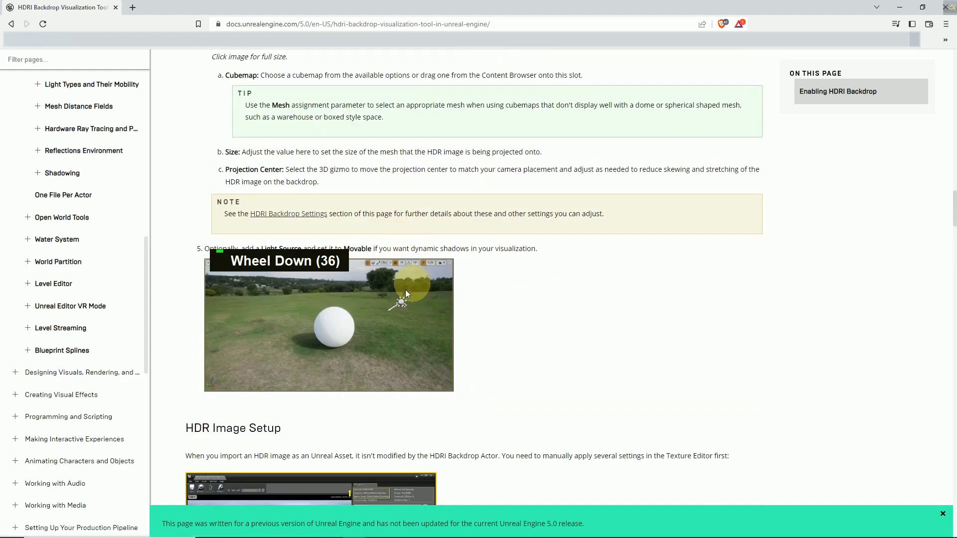
{"action": "scroll", "scroll_direction": "up", "scroll_amount": 3}
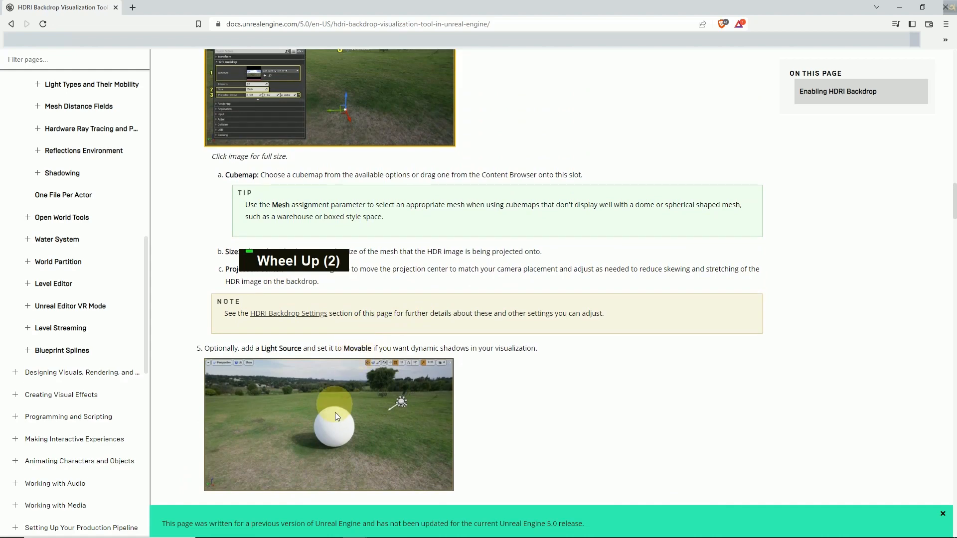
{"action": "scroll", "scroll_direction": "down", "scroll_amount": 3}
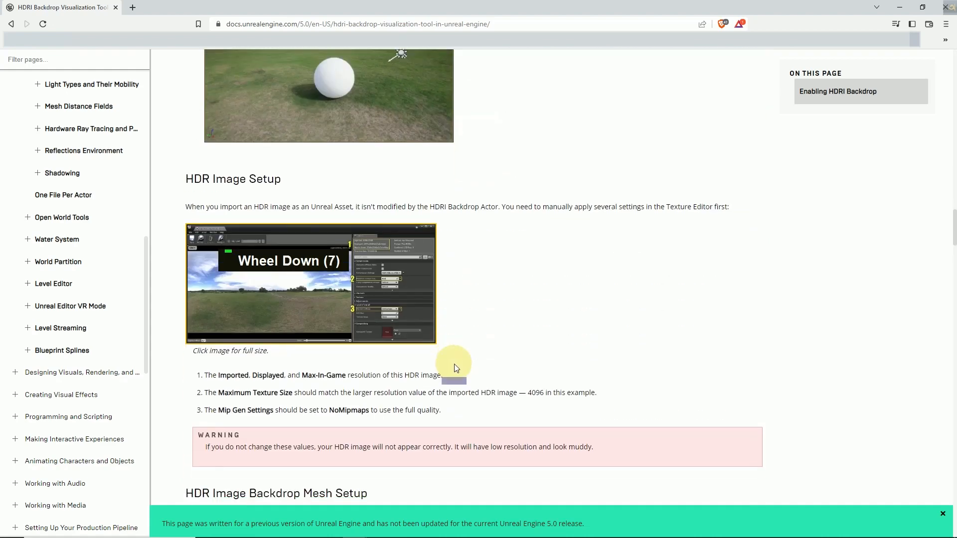
{"action": "scroll", "scroll_direction": "up", "scroll_amount": 3}
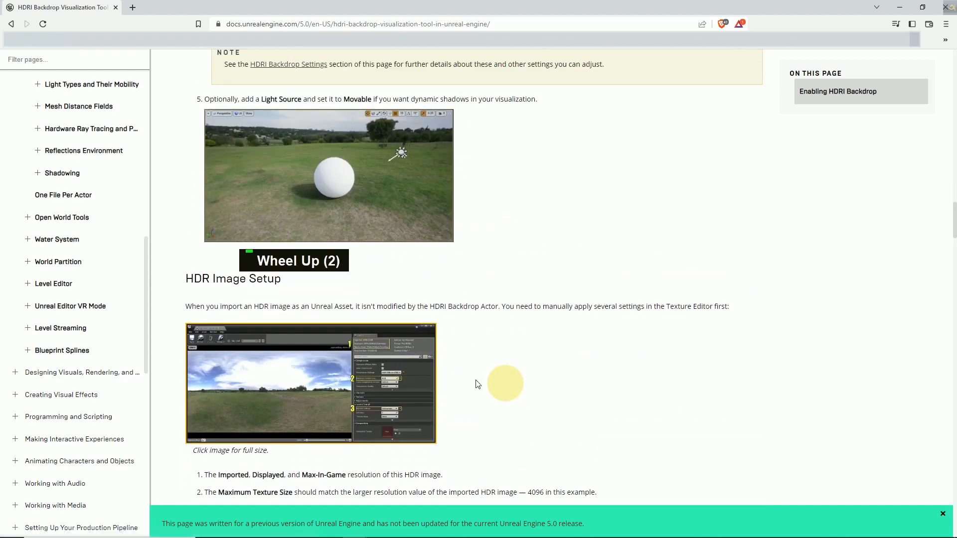
{"action": "mouse_move", "coordinate": [377, 393]}
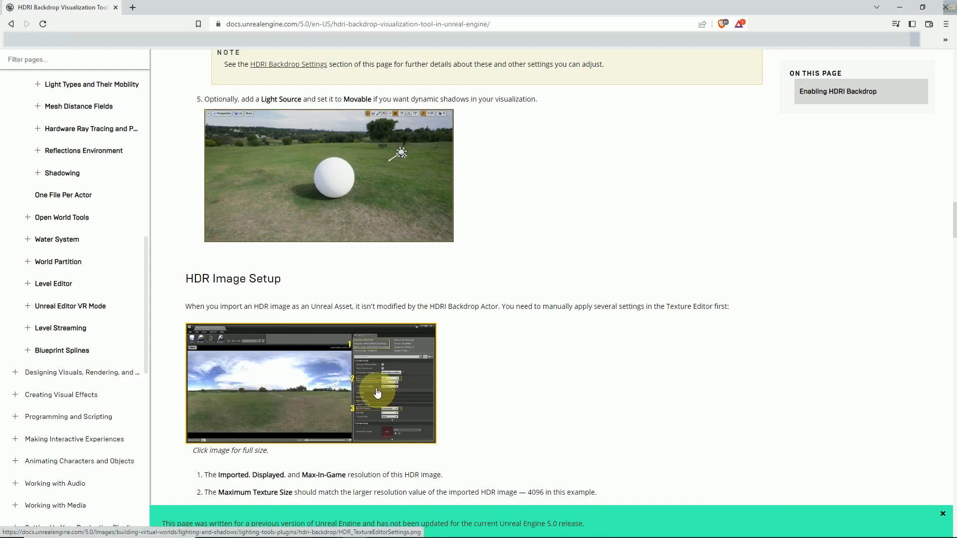
{"action": "scroll", "scroll_direction": "up", "scroll_amount": 3}
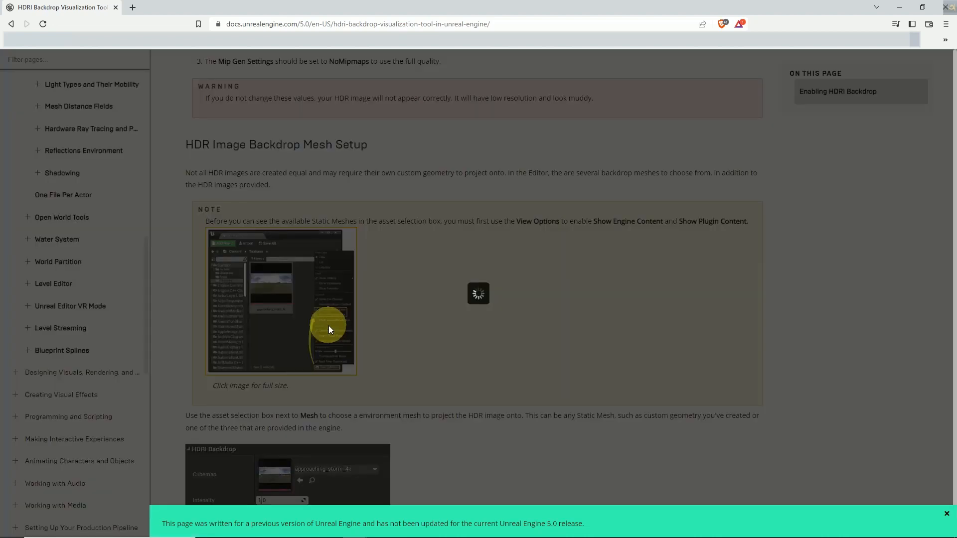
{"action": "left_click", "coordinate": [330, 330]}
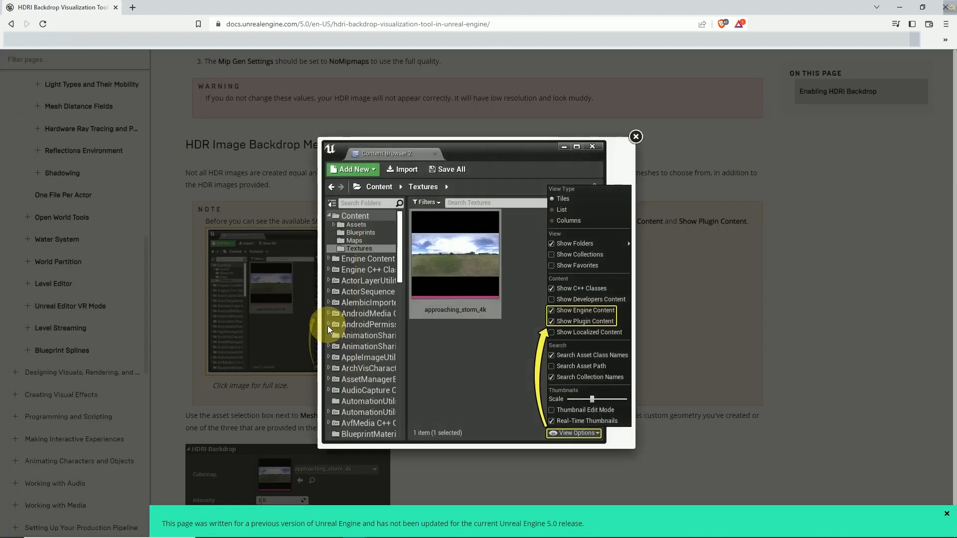
{"action": "mouse_move", "coordinate": [725, 325]}
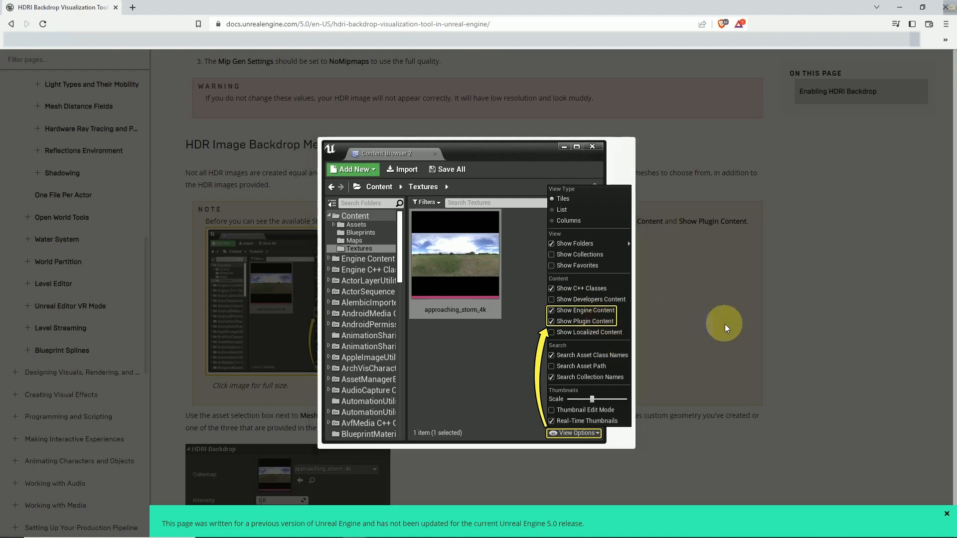
Read past the Mesh table, HDRI Backdrop Settings and notes to Additional Resources.
{"action": "scroll", "scroll_direction": "down", "scroll_amount": 3}
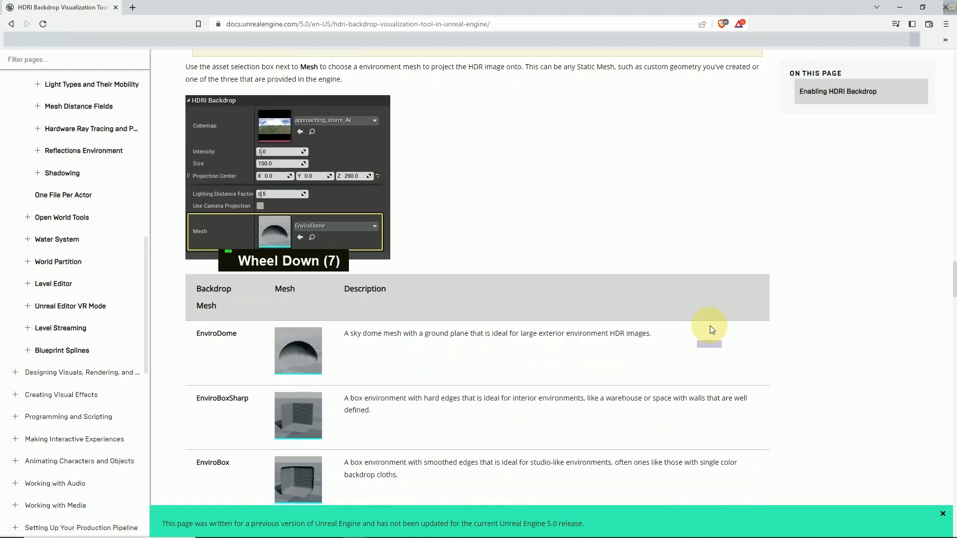
{"action": "scroll", "scroll_direction": "down", "scroll_amount": 3}
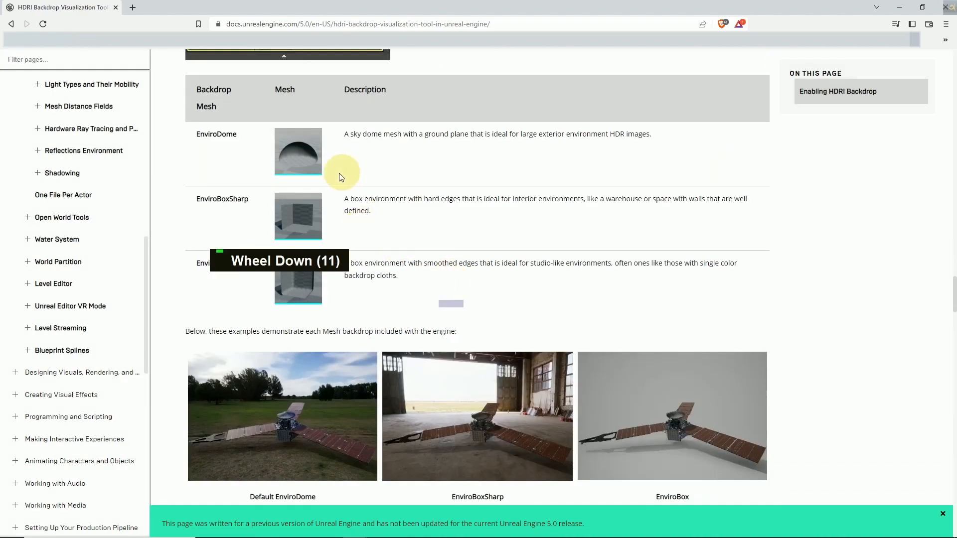
{"action": "scroll", "scroll_direction": "down", "scroll_amount": 3}
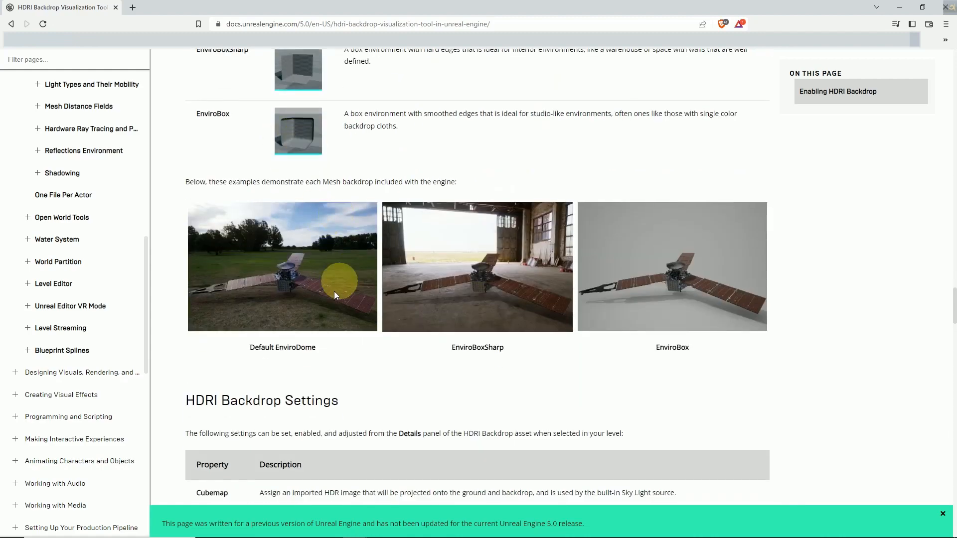
{"action": "scroll", "scroll_direction": "down", "scroll_amount": 3}
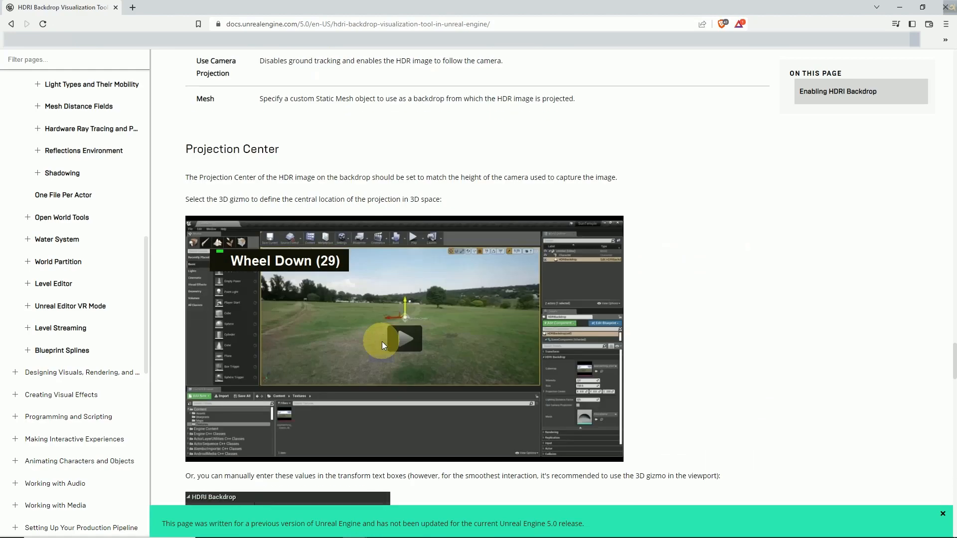
{"action": "scroll", "scroll_direction": "down", "scroll_amount": 3}
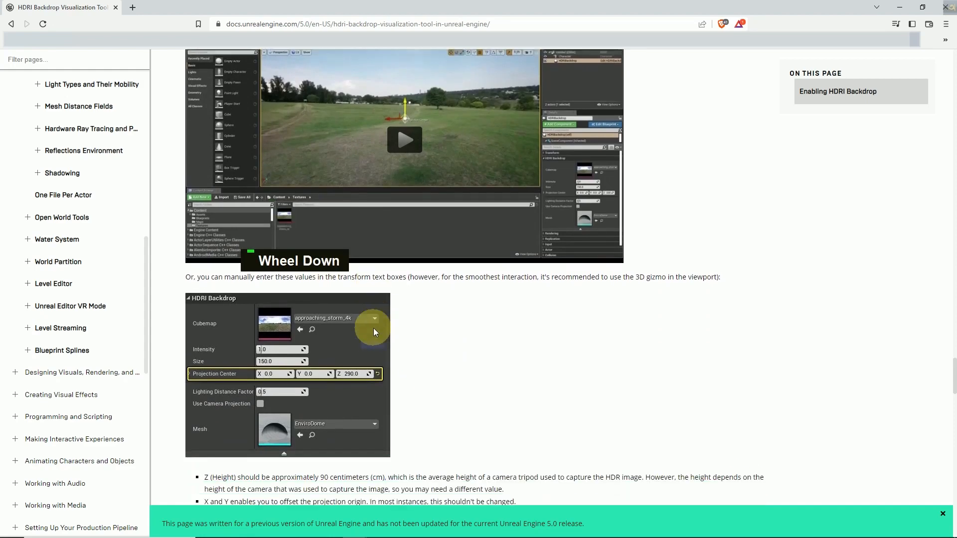
{"action": "scroll", "scroll_direction": "down", "scroll_amount": 3}
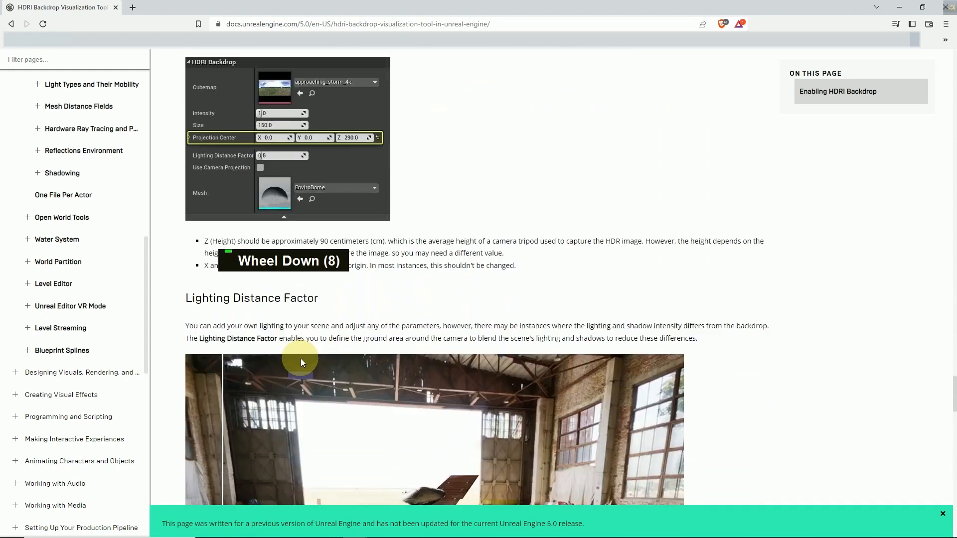
{"action": "scroll", "scroll_direction": "down", "scroll_amount": 3}
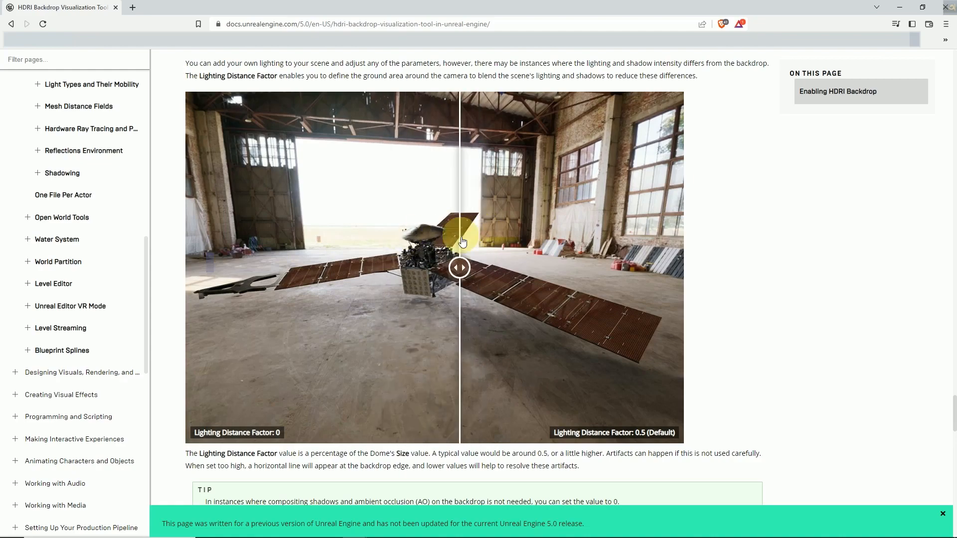
{"action": "scroll", "scroll_direction": "down", "scroll_amount": 3}
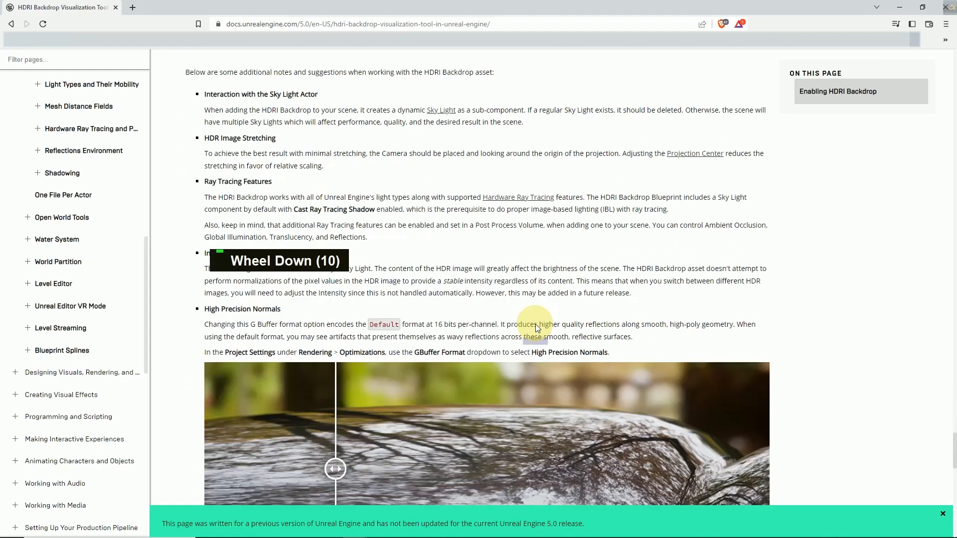
{"action": "scroll", "scroll_direction": "down", "scroll_amount": 3}
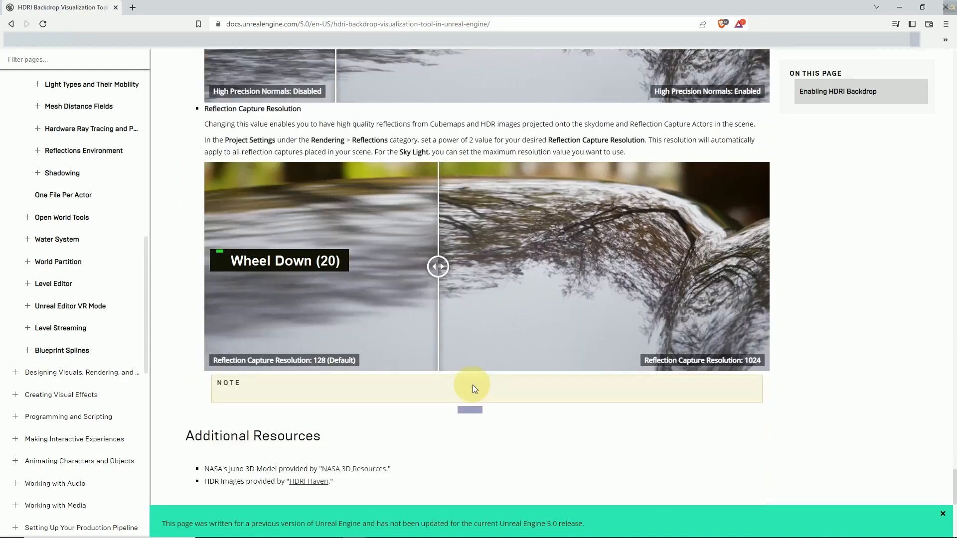
{"action": "scroll", "scroll_direction": "down", "scroll_amount": 3}
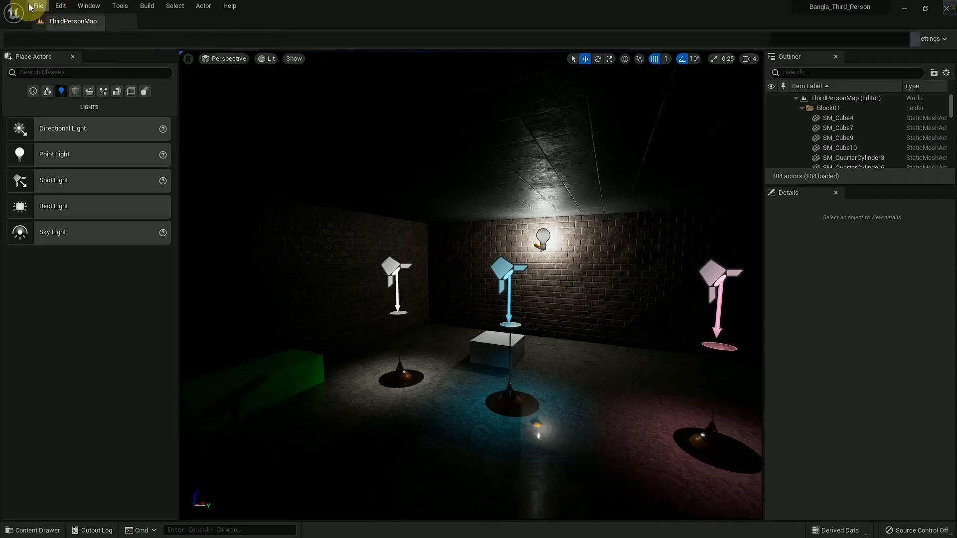
Dismiss the New Level dialog, then find HDRIBackdrop in the Plugins list by searching 'hdri'.
{"action": "left_click", "coordinate": [38, 6]}
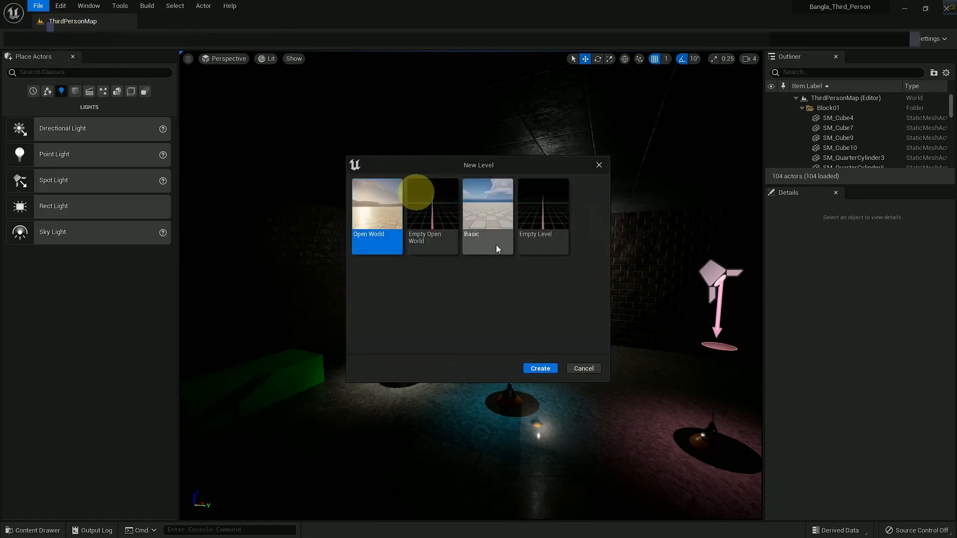
{"action": "left_click", "coordinate": [582, 368]}
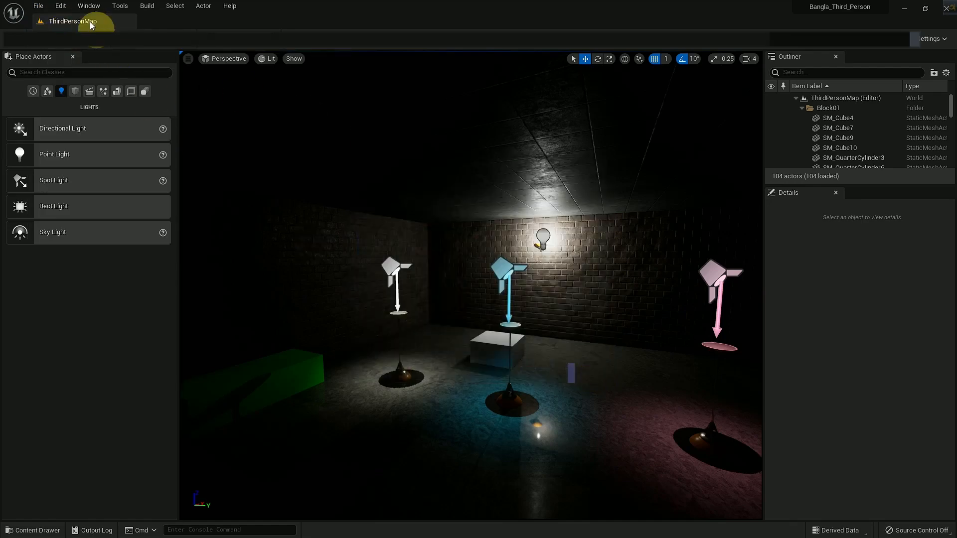
{"action": "left_click", "coordinate": [60, 6]}
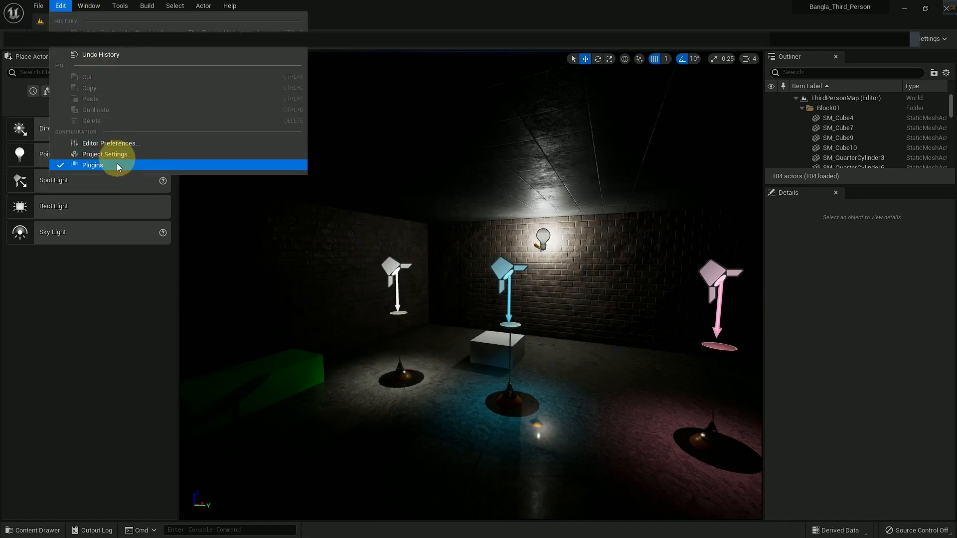
{"action": "left_click", "coordinate": [91, 164]}
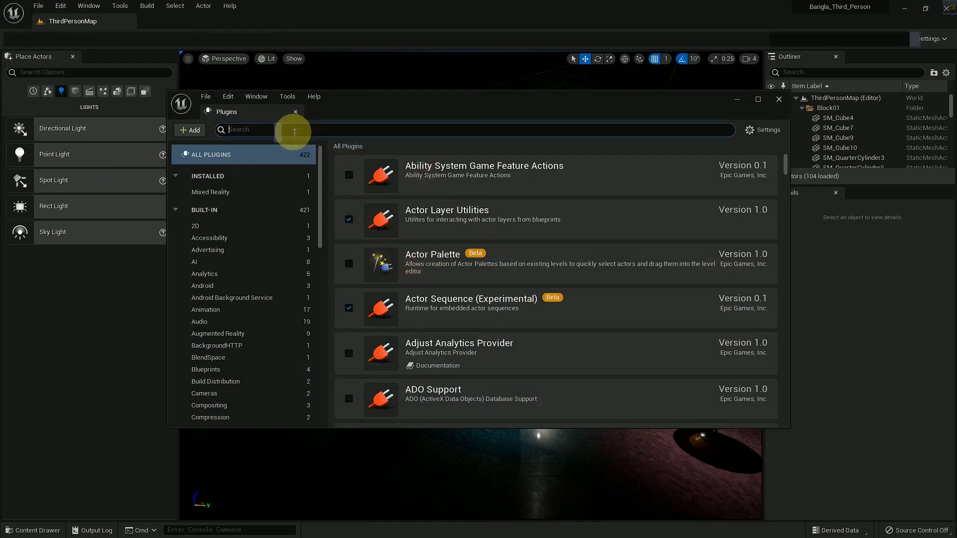
{"action": "type", "text": "hd"}
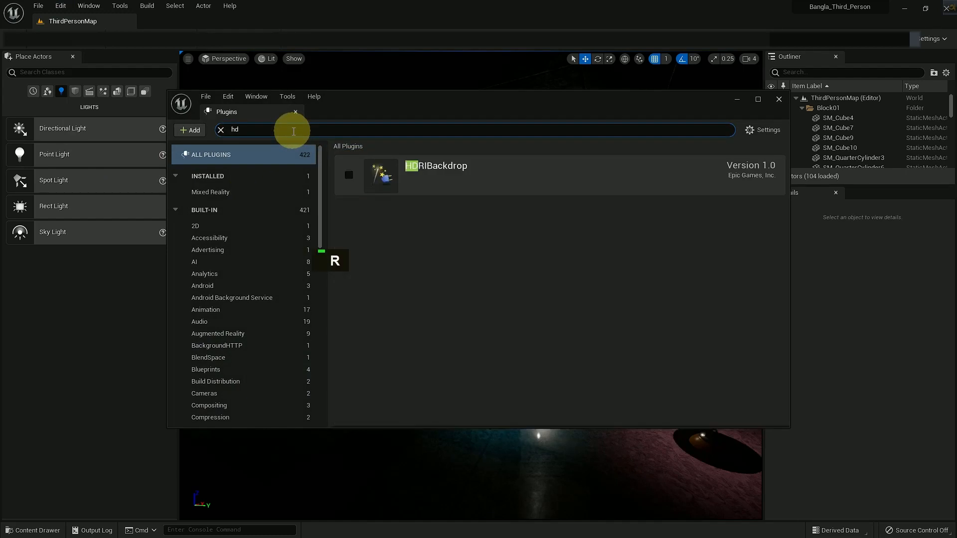
{"action": "type", "text": "ri"}
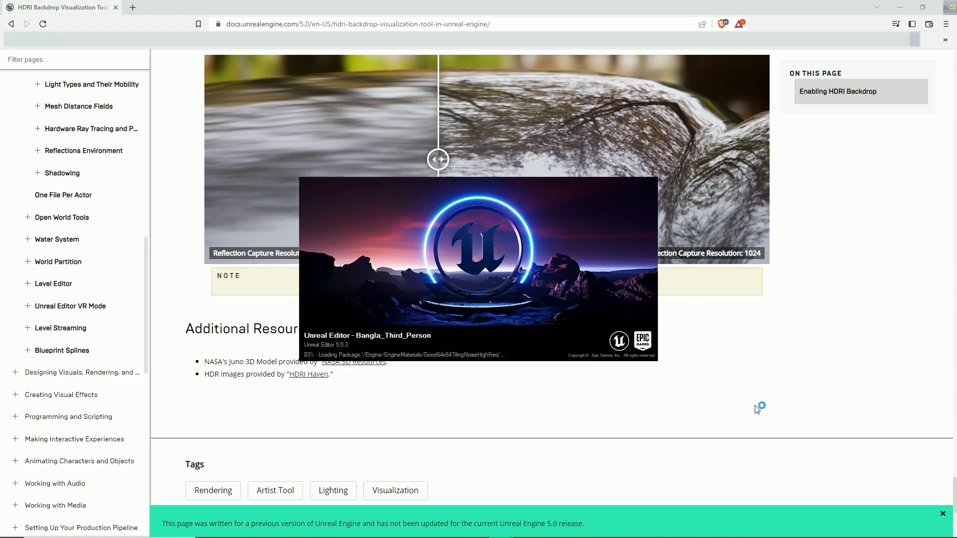
{"action": "mouse_move", "coordinate": [757, 409]}
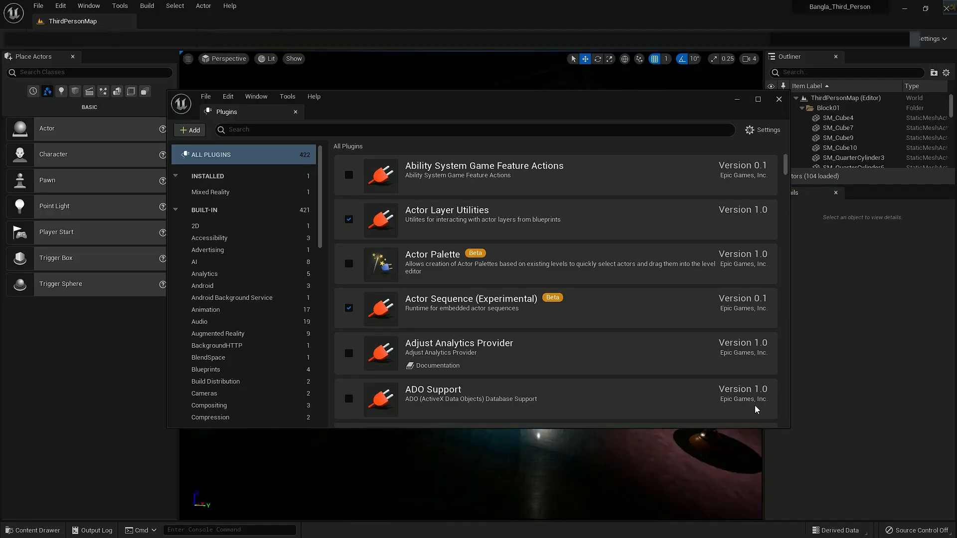
Close Plugins, confirm HDRI Backdrop is among the Lights actors, and create a new Empty Level.
{"action": "left_click", "coordinate": [779, 99]}
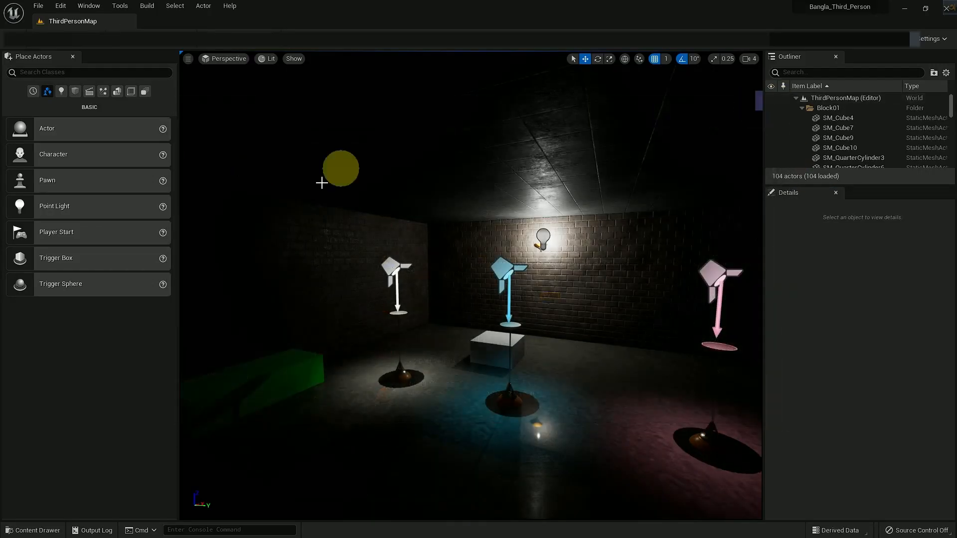
{"action": "left_click", "coordinate": [61, 91]}
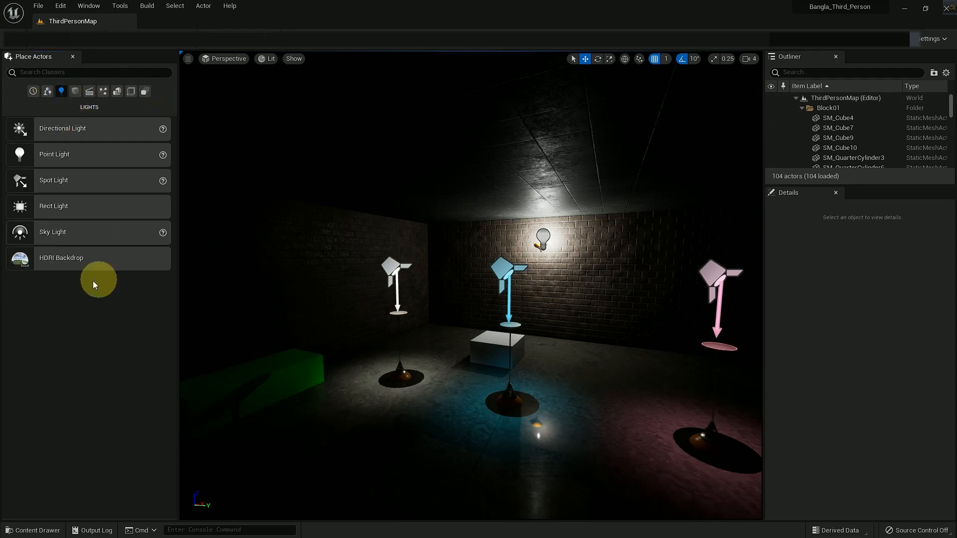
{"action": "mouse_move", "coordinate": [88, 4]}
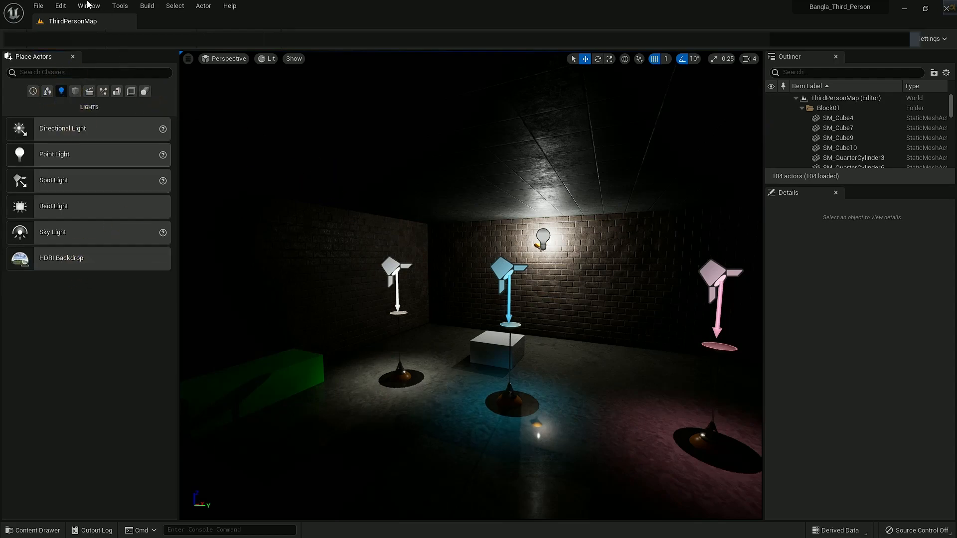
{"action": "left_click", "coordinate": [38, 6]}
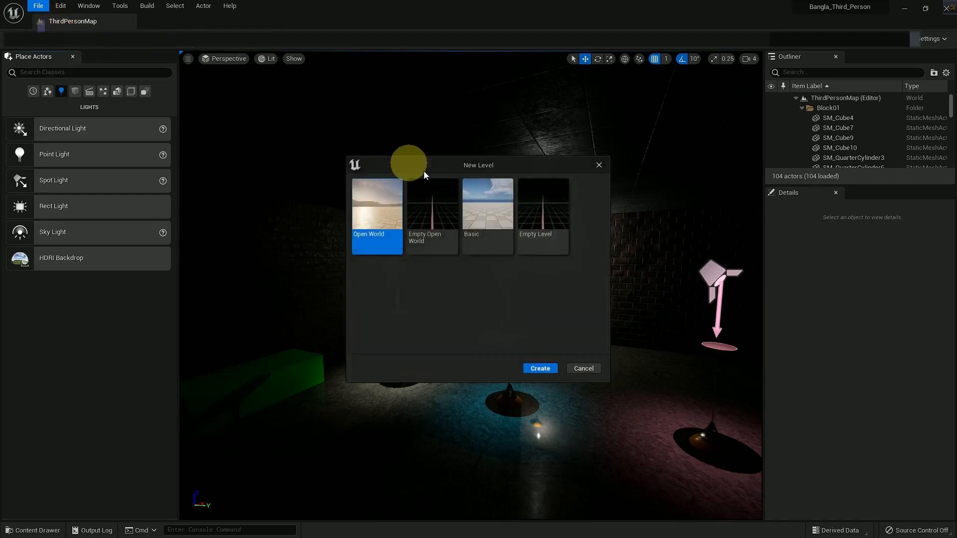
{"action": "left_click", "coordinate": [539, 368]}
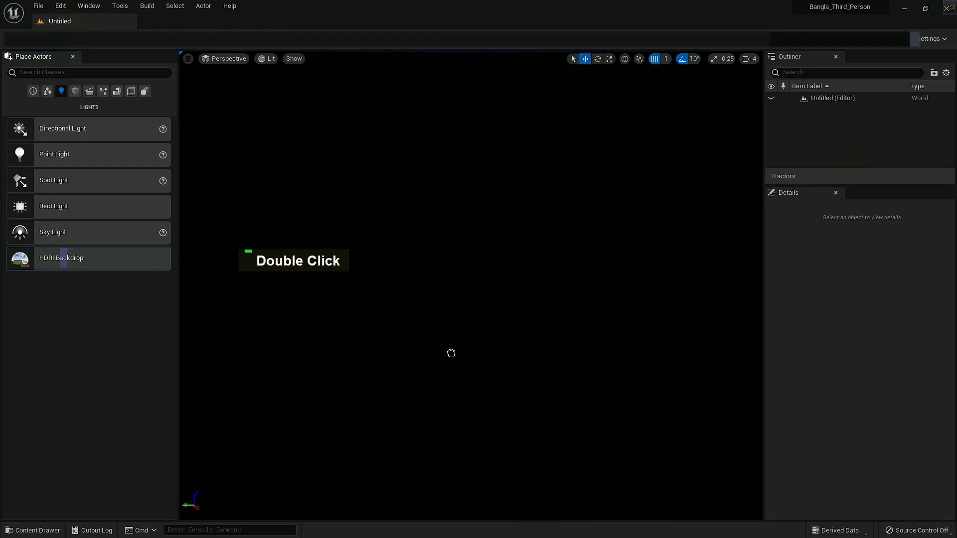
Place an HDRI Backdrop of a grassy field in the level and bring up the Shapes actors.
{"action": "double_click", "coordinate": [61, 257]}
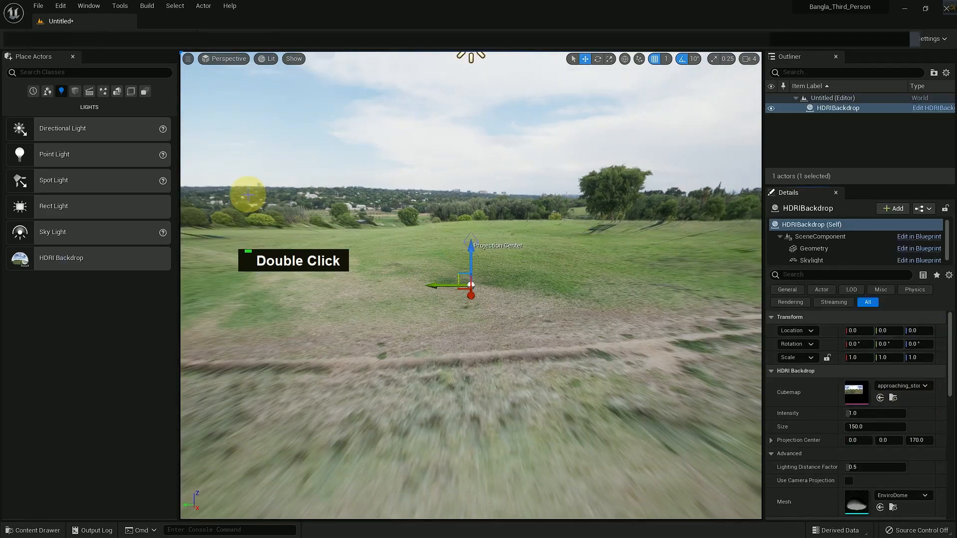
{"action": "left_click", "coordinate": [61, 91]}
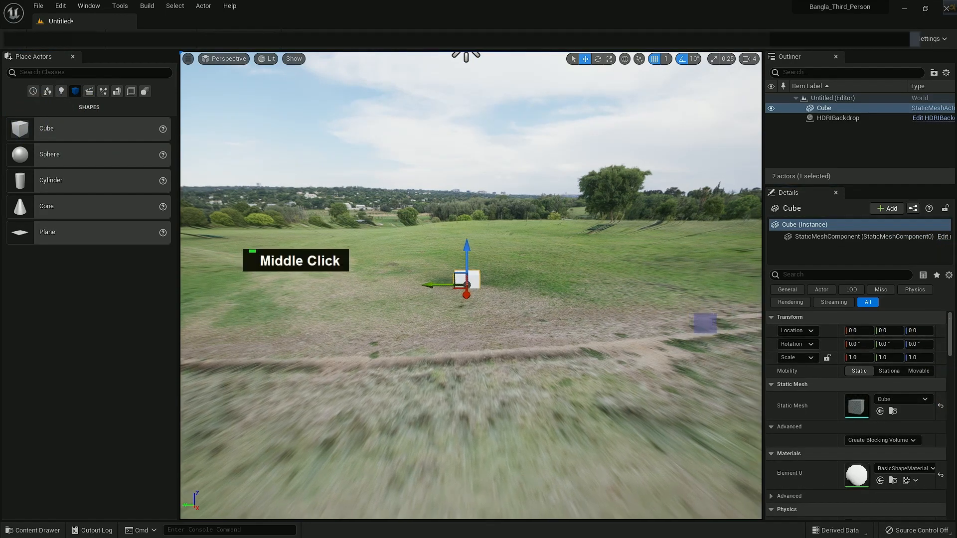
Scale the cube to 1.8 in Z and raise it to about 89 so it stands on the grass.
{"action": "scroll", "scroll_direction": "down", "scroll_amount": 3}
{"action": "type", "text": "89"}
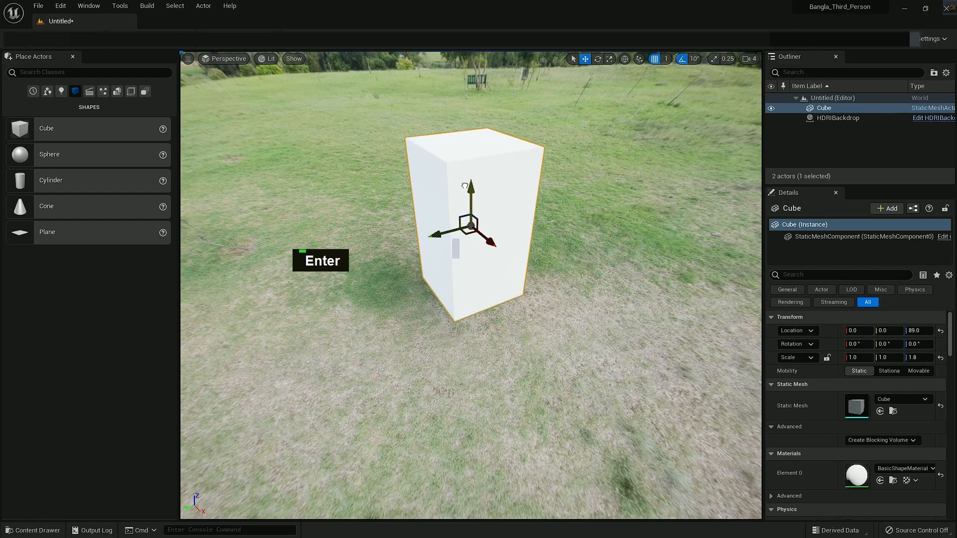
{"action": "scroll", "scroll_direction": "down", "scroll_amount": 3}
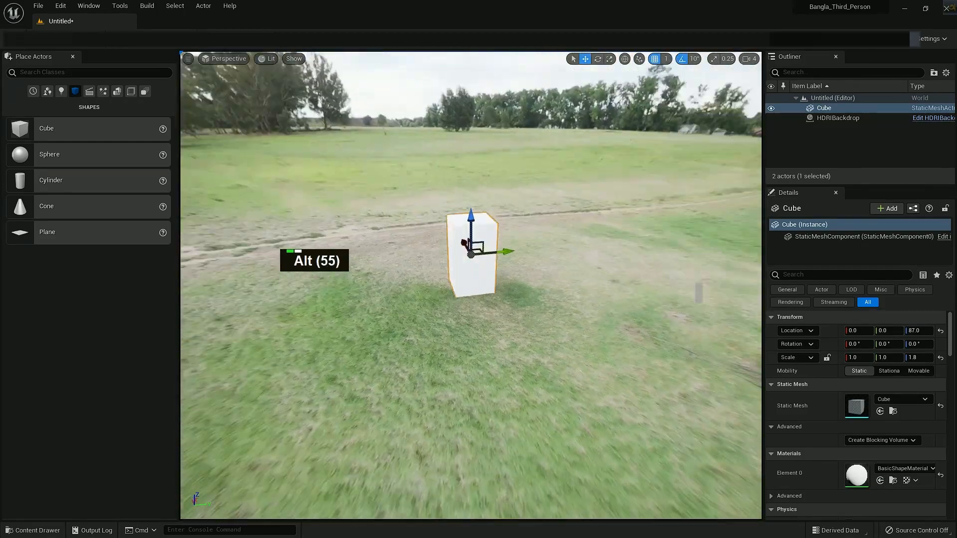
{"action": "scroll", "scroll_direction": "down", "scroll_amount": 3}
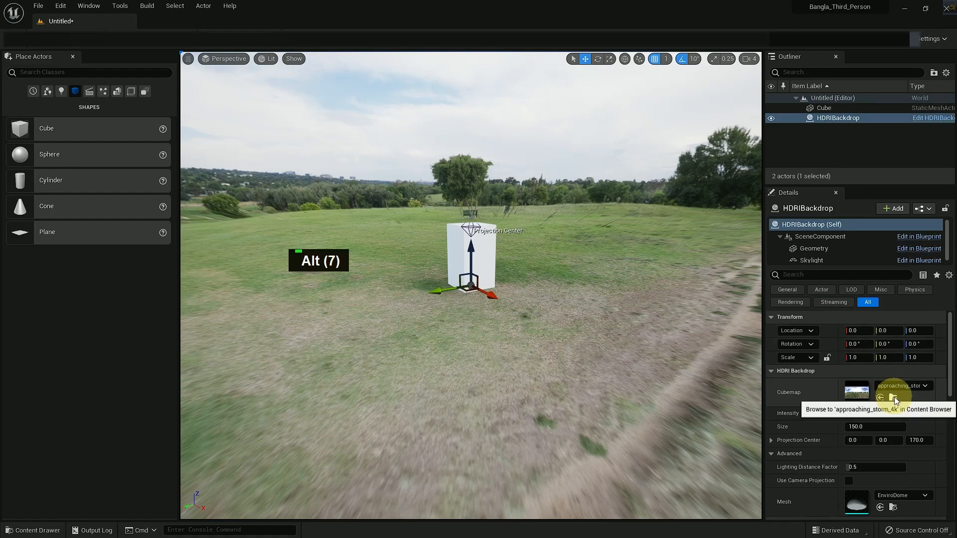
{"action": "scroll", "scroll_direction": "up", "scroll_amount": 3}
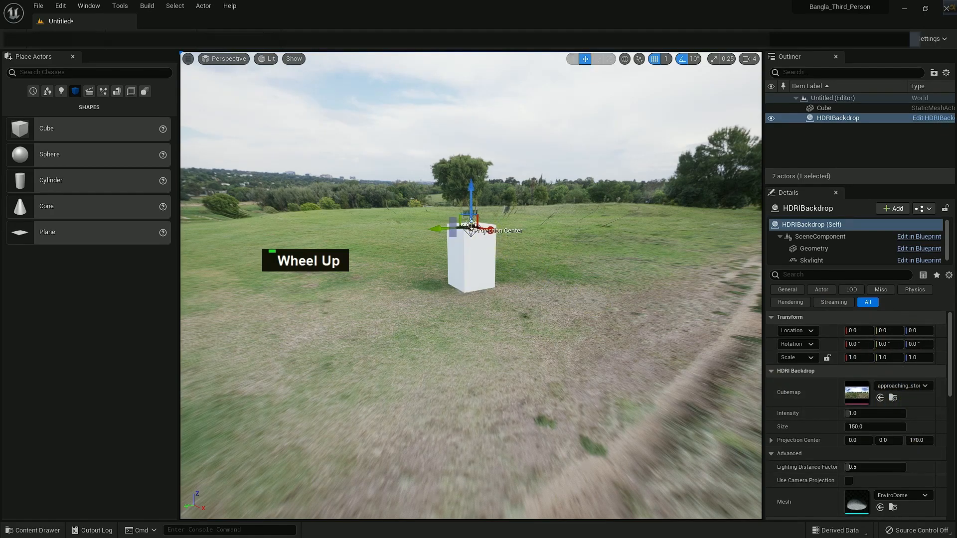
{"action": "scroll", "scroll_direction": "up", "scroll_amount": 3}
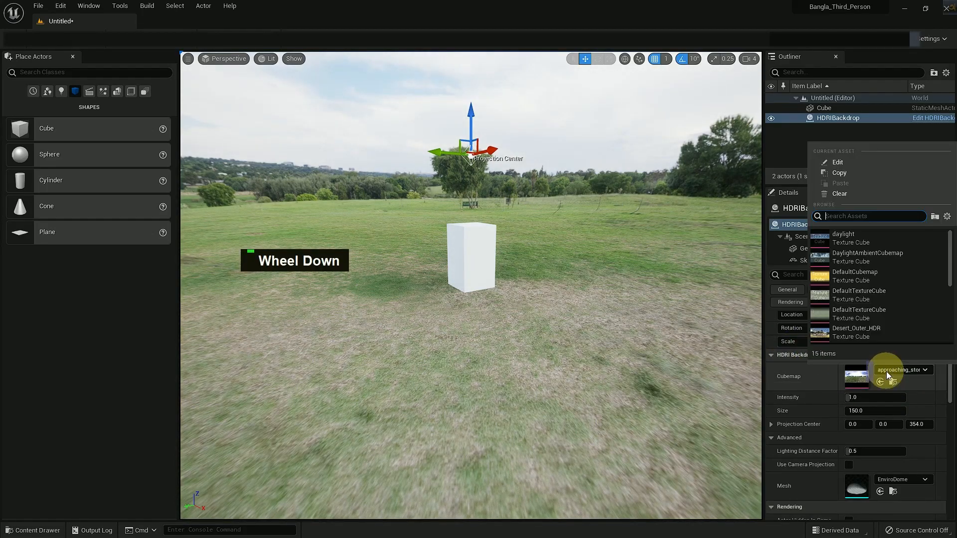
Show engine content in the Cubemap picker and assign HDRI_Epic_Courtyard_Daylight to the backdrop.
{"action": "left_click", "coordinate": [868, 257]}
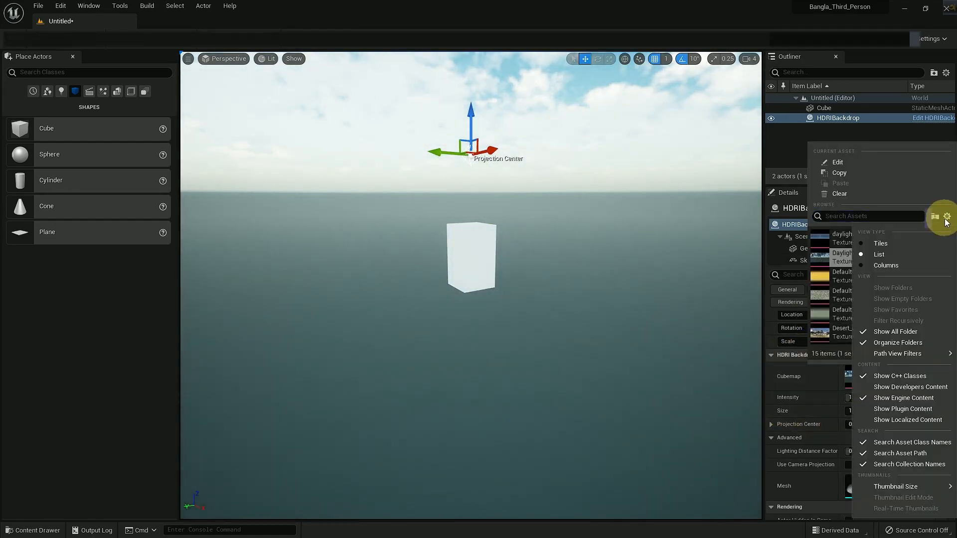
{"action": "mouse_move", "coordinate": [905, 398]}
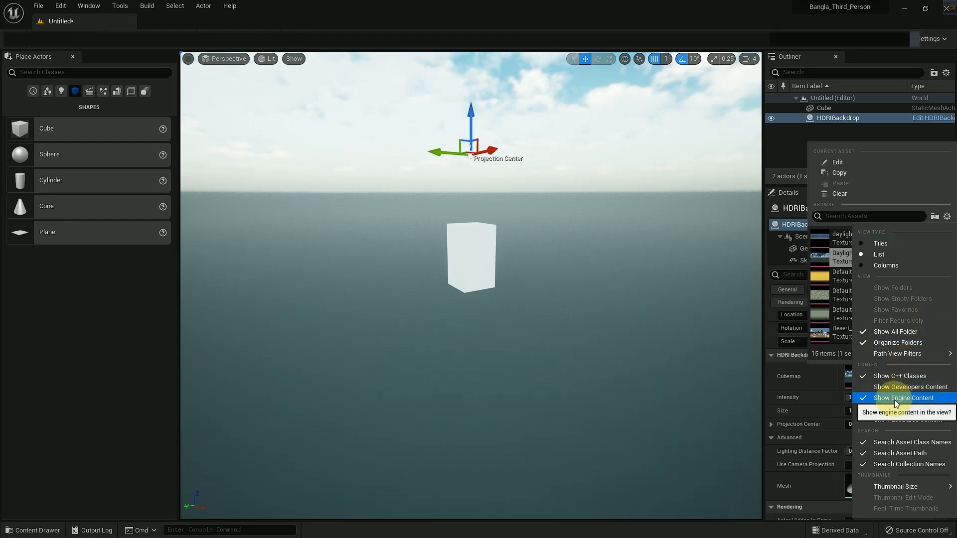
{"action": "left_click", "coordinate": [907, 398]}
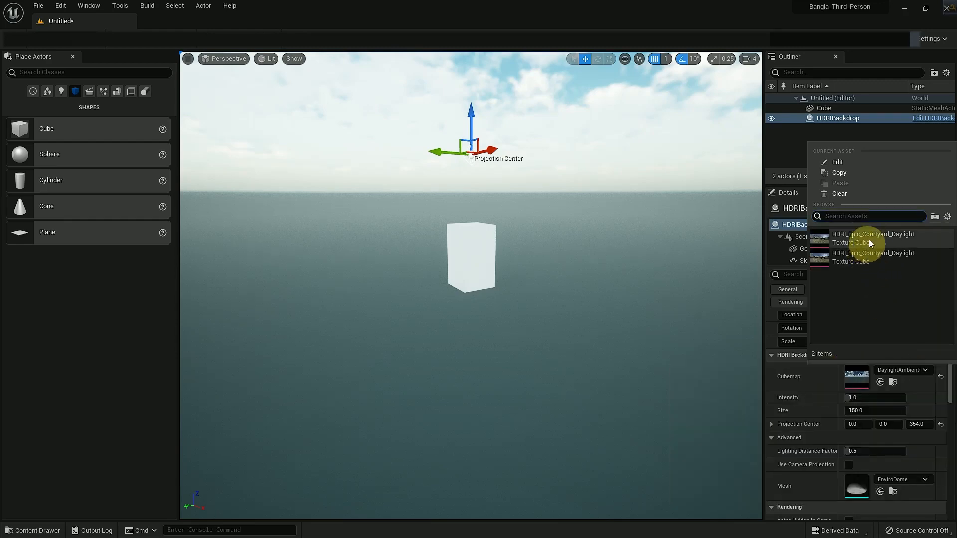
{"action": "left_click", "coordinate": [874, 238]}
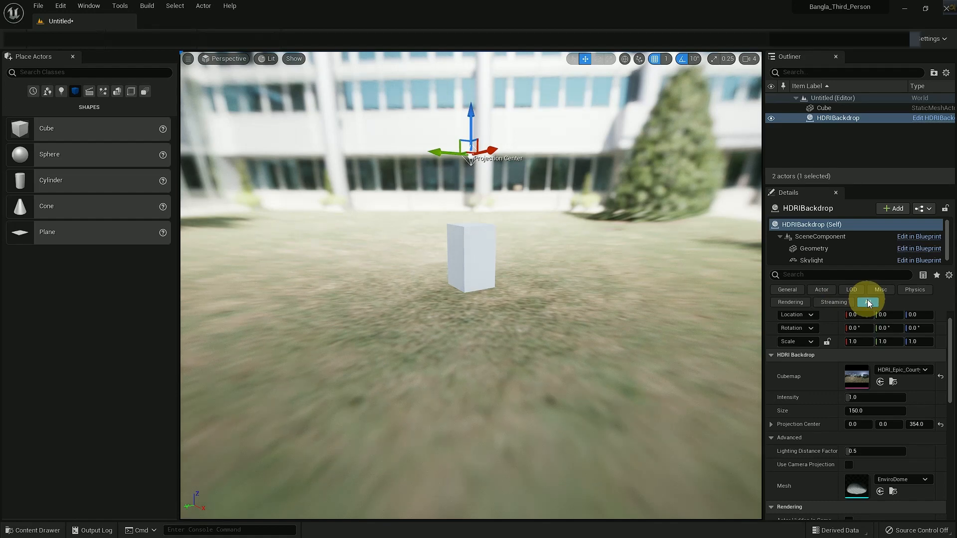
Clear the backdrop's Cubemap to None and reset Projection Center to 170.
{"action": "scroll", "scroll_direction": "down", "scroll_amount": 3}
{"action": "type", "text": "2.24"}
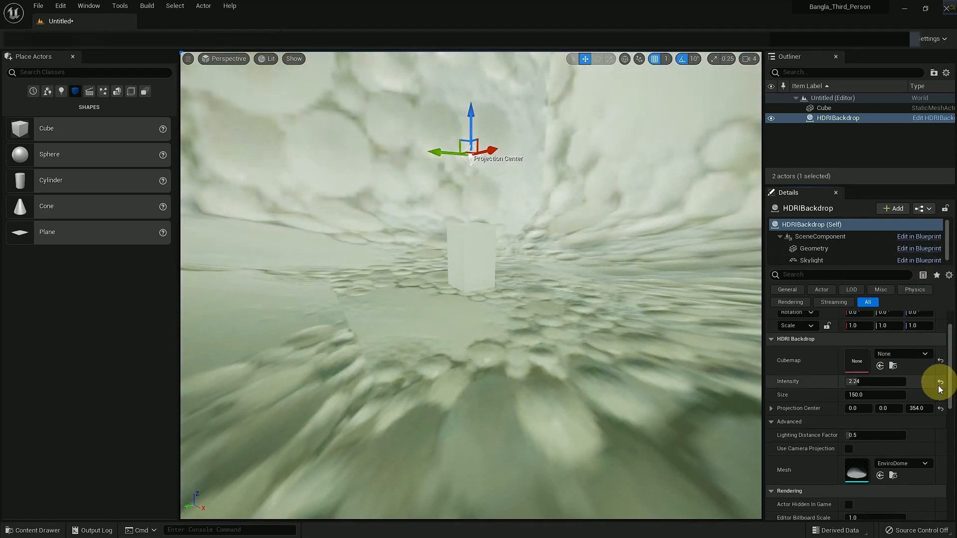
{"action": "scroll", "scroll_direction": "down", "scroll_amount": 3}
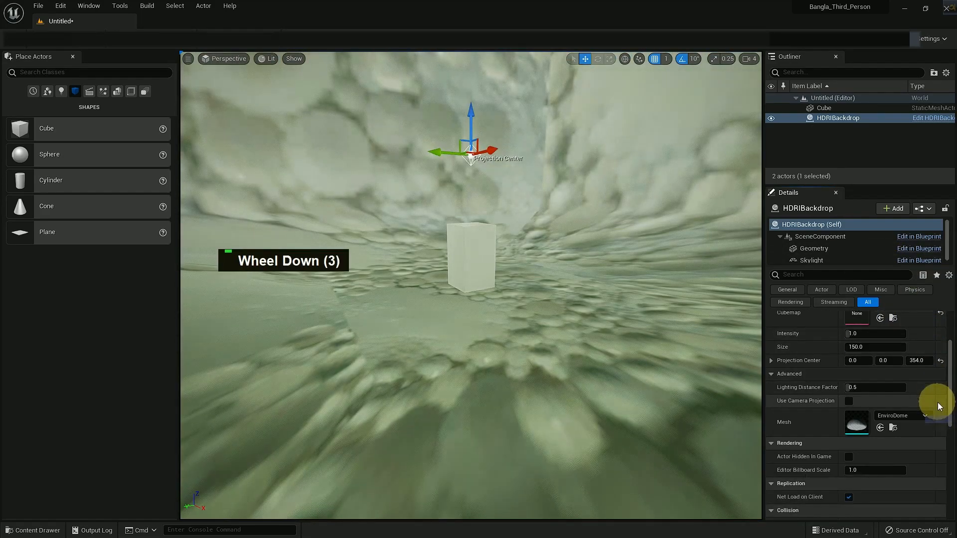
{"action": "scroll", "scroll_direction": "down", "scroll_amount": 3}
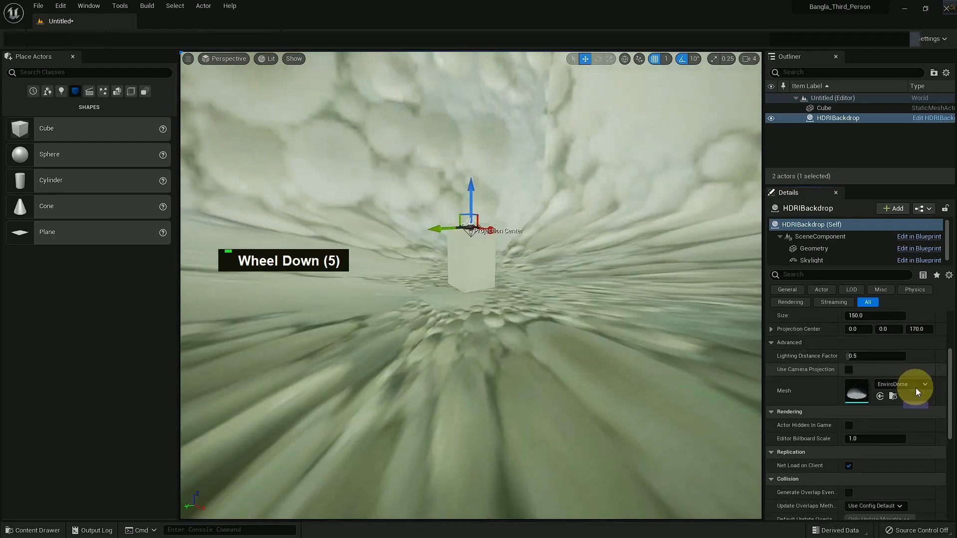
{"action": "scroll", "scroll_direction": "down", "scroll_amount": 3}
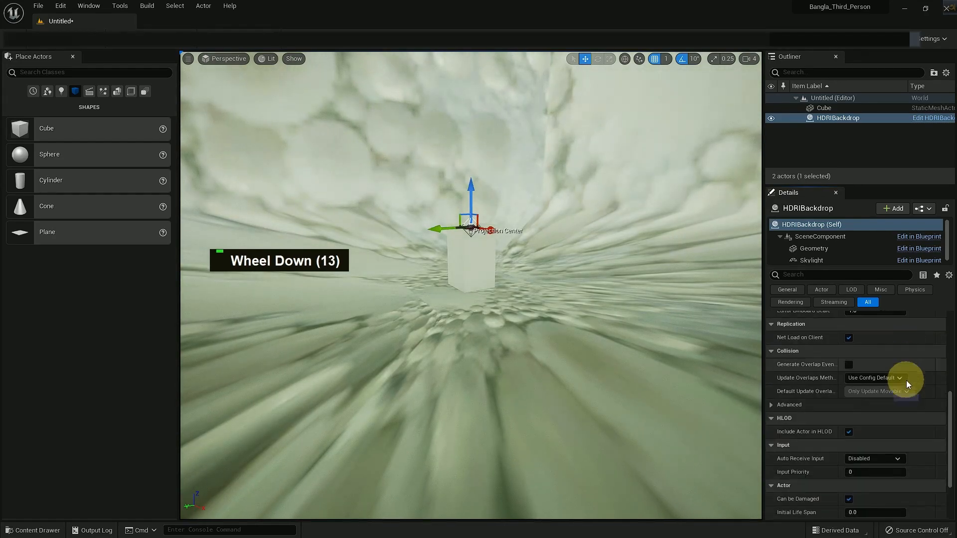
{"action": "scroll", "scroll_direction": "down", "scroll_amount": 3}
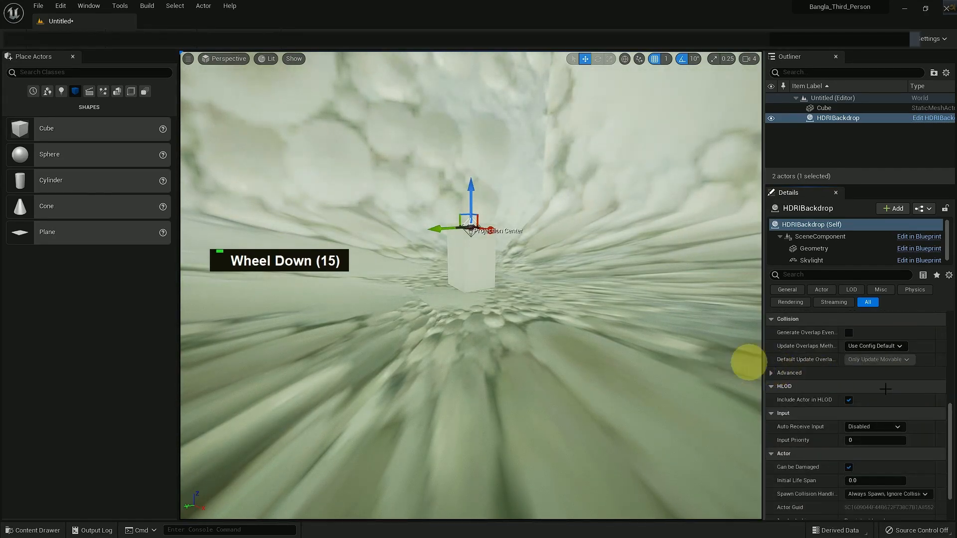
{"action": "scroll", "scroll_direction": "up", "scroll_amount": 3}
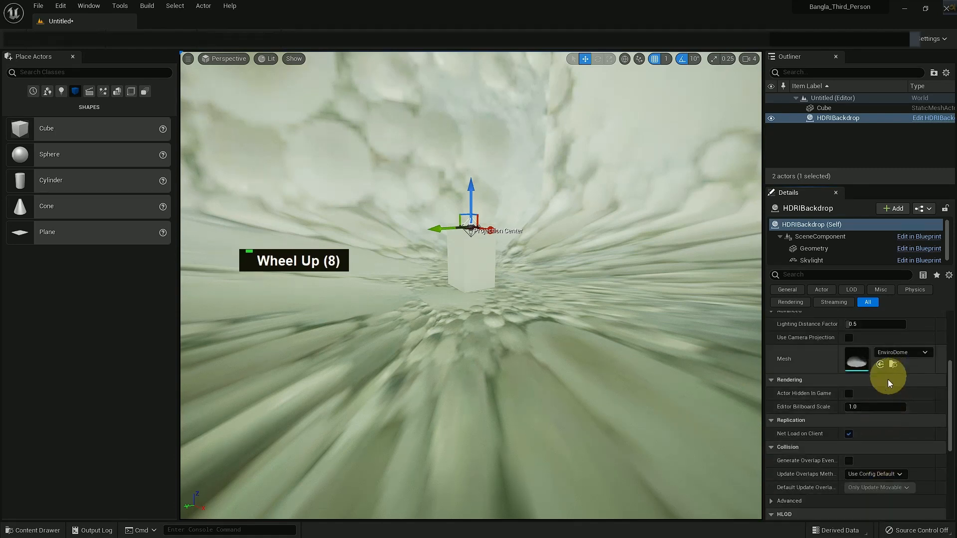
{"action": "scroll", "scroll_direction": "up", "scroll_amount": 3}
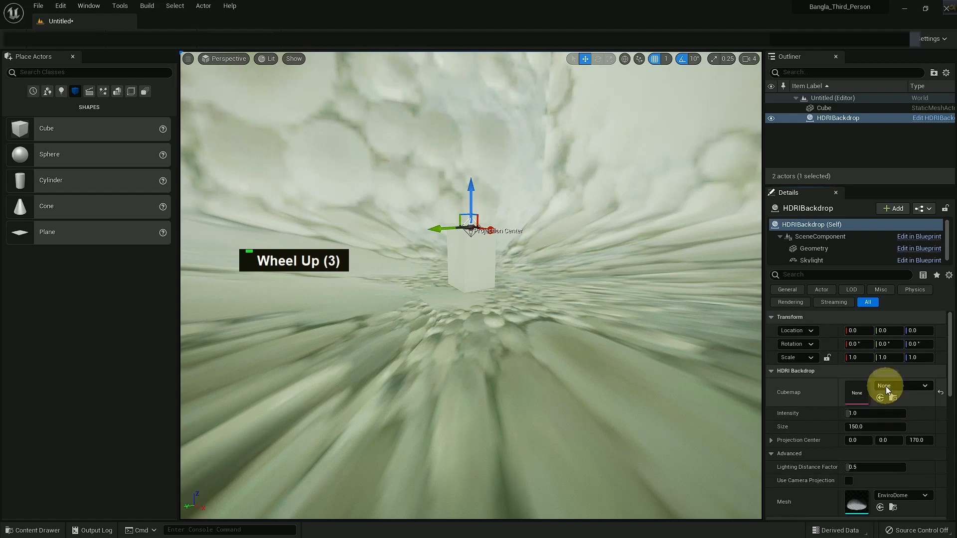
Reassign HDRI_Epic_Courtyard_Daylight to the backdrop's Cubemap slot and review the relit scene.
{"action": "scroll", "scroll_direction": "up", "scroll_amount": 3}
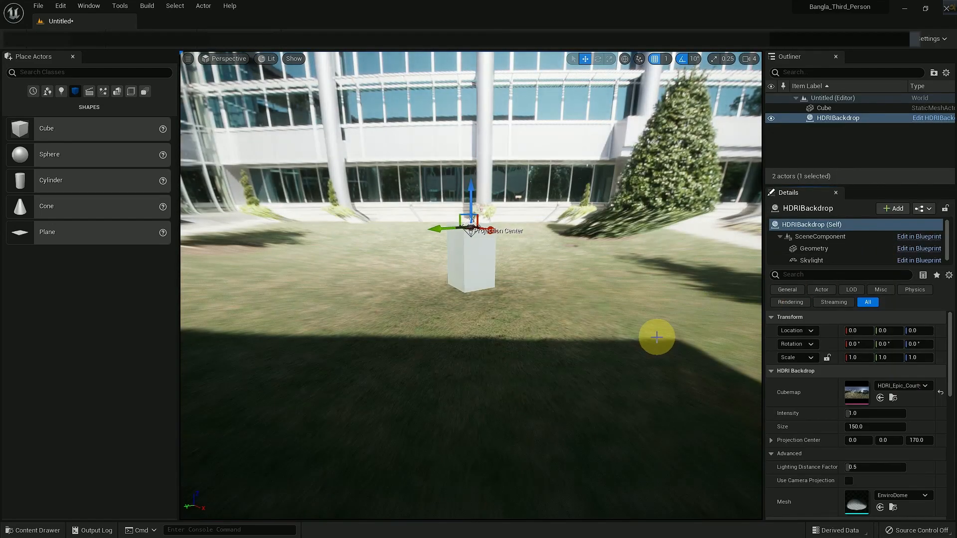
{"action": "scroll", "scroll_direction": "down", "scroll_amount": 3}
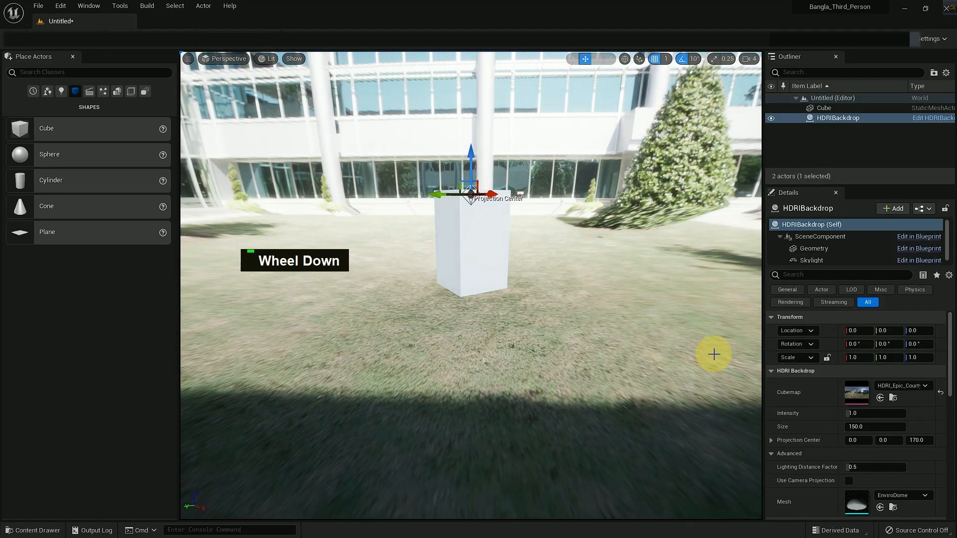
{"action": "key", "text": "ctrl+shift"}
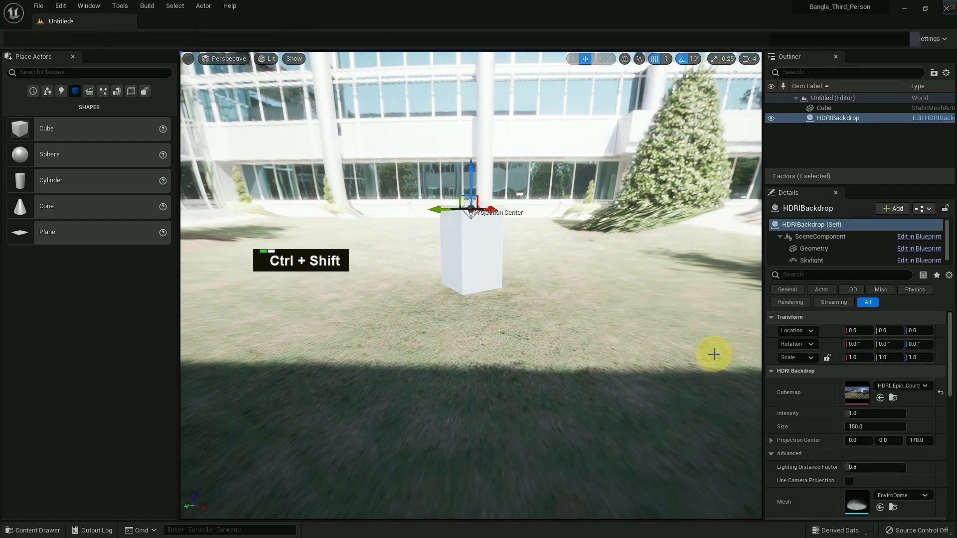